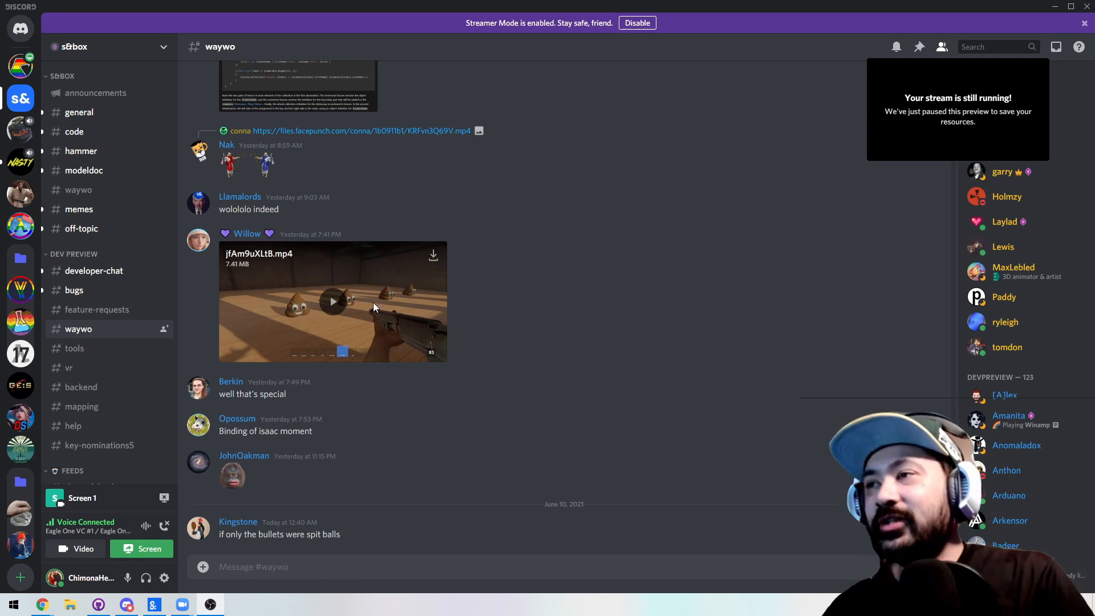
Step: Start the jfAm9uXLt8.mp4 clip and expand it to full screen
{"action": "left_click", "coordinate": [332, 301]}
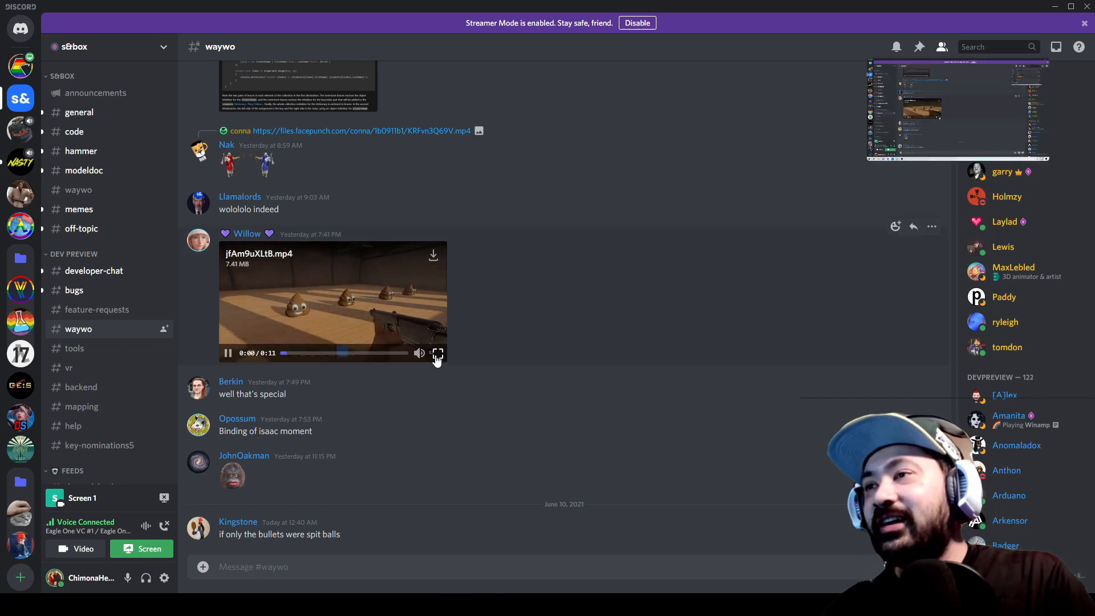
{"action": "left_click", "coordinate": [438, 352]}
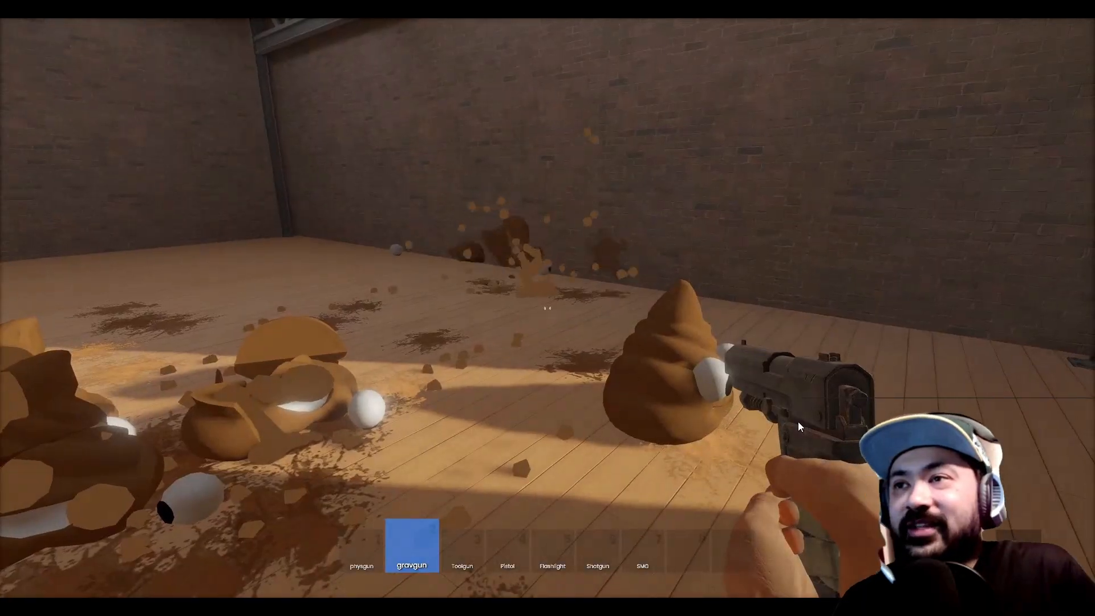
Step: Exit the full-screen clip back to the #waywo channel
{"action": "left_click", "coordinate": [547, 308]}
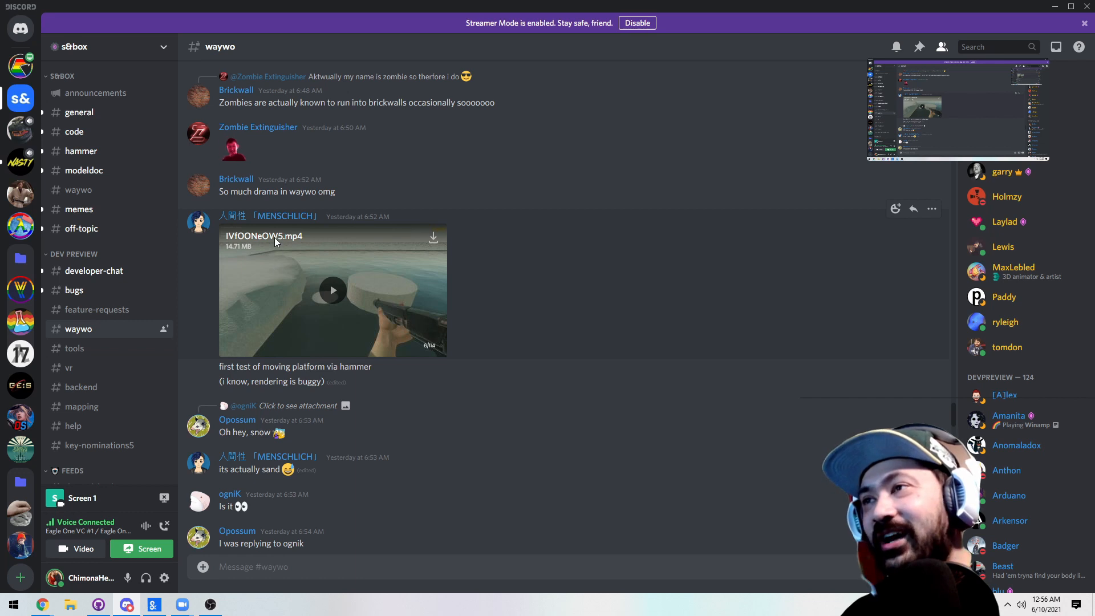
{"action": "mouse_move", "coordinate": [388, 289]}
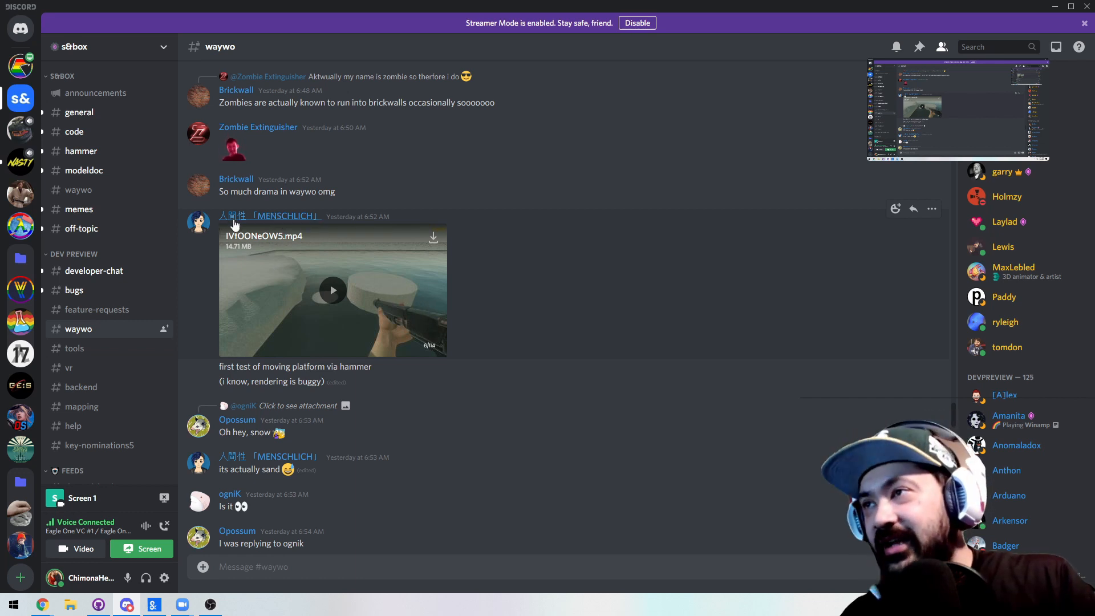
Step: Start the moving-platform test clip and expand it to full screen
{"action": "left_click", "coordinate": [332, 290]}
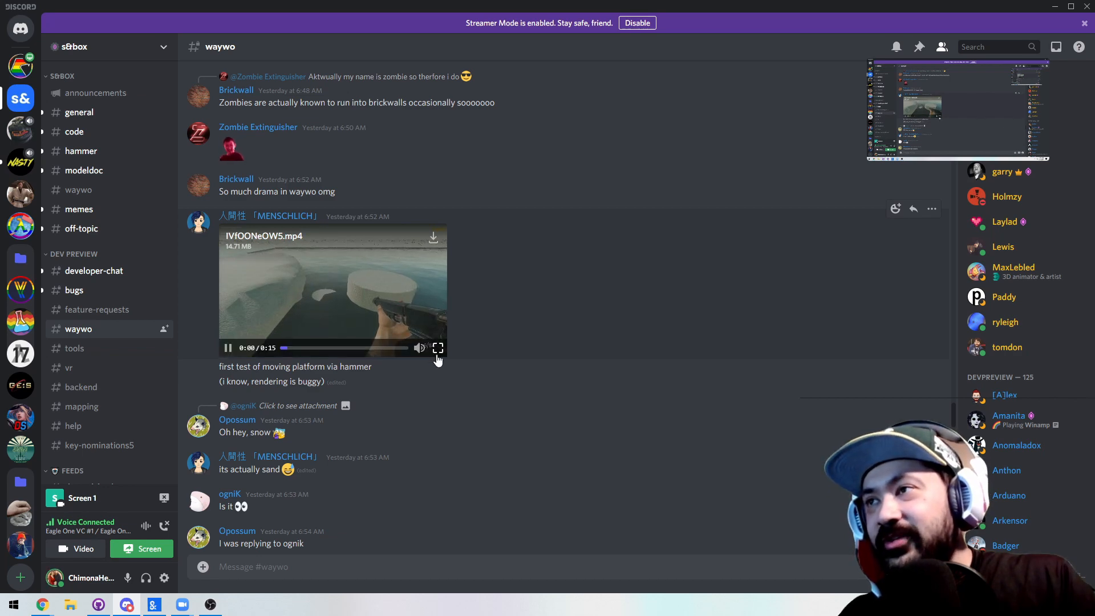
{"action": "left_click", "coordinate": [437, 348]}
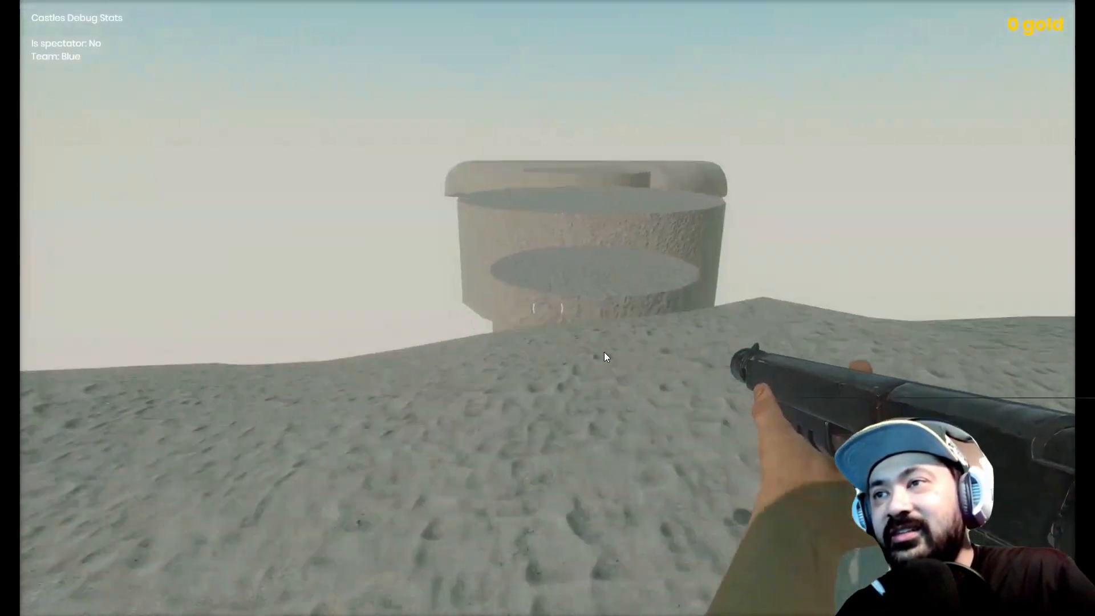
Step: Leave full-screen playback of the moving-platform clip with Escape
{"action": "key", "text": "Escape"}
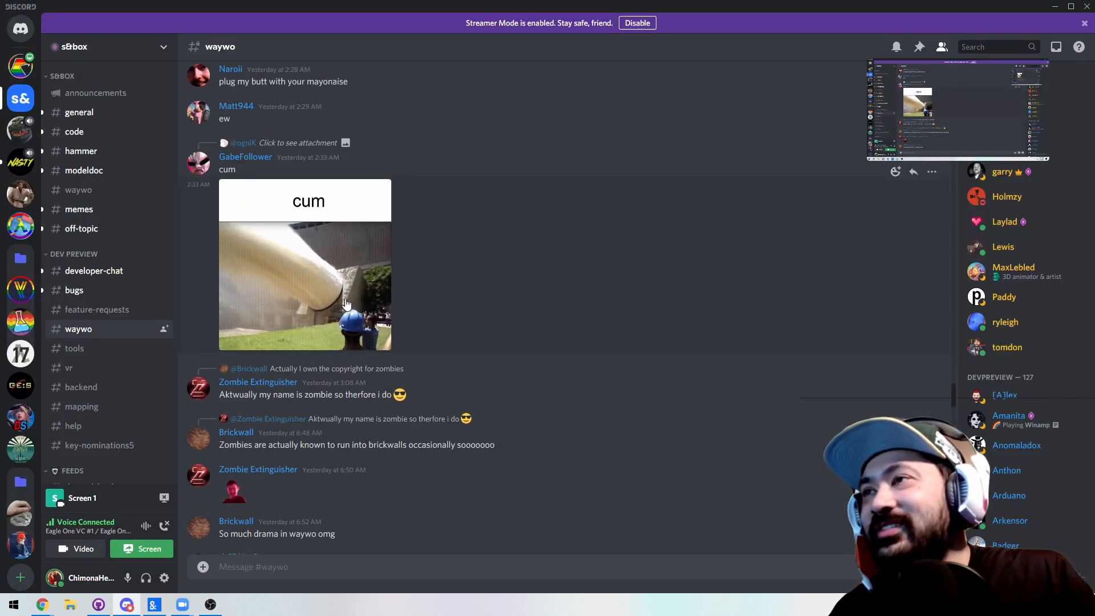
Step: Scroll up past the YouTube embed to ognik's 2021-06-09_19-10-54.mp4 clip
{"action": "scroll", "scroll_direction": "up", "scroll_amount": 3}
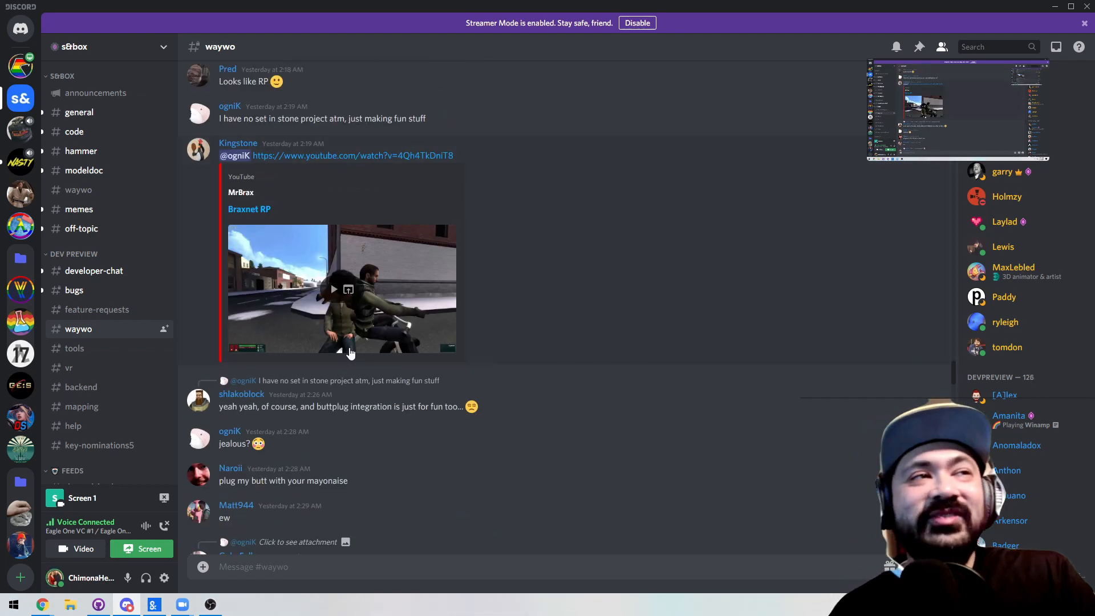
{"action": "mouse_move", "coordinate": [471, 341]}
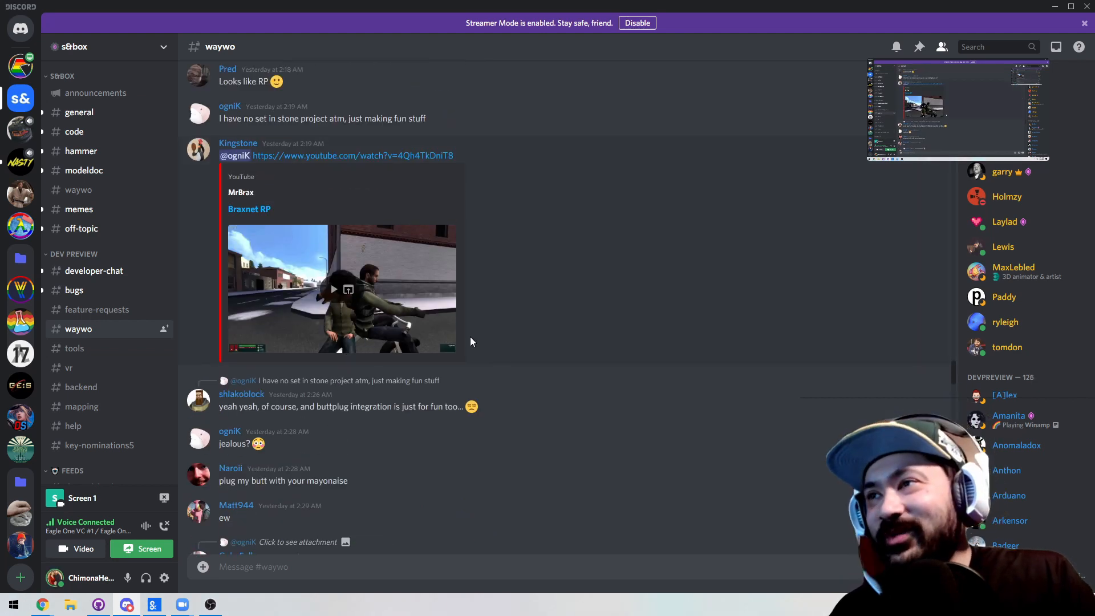
{"action": "scroll", "scroll_direction": "up", "scroll_amount": 3}
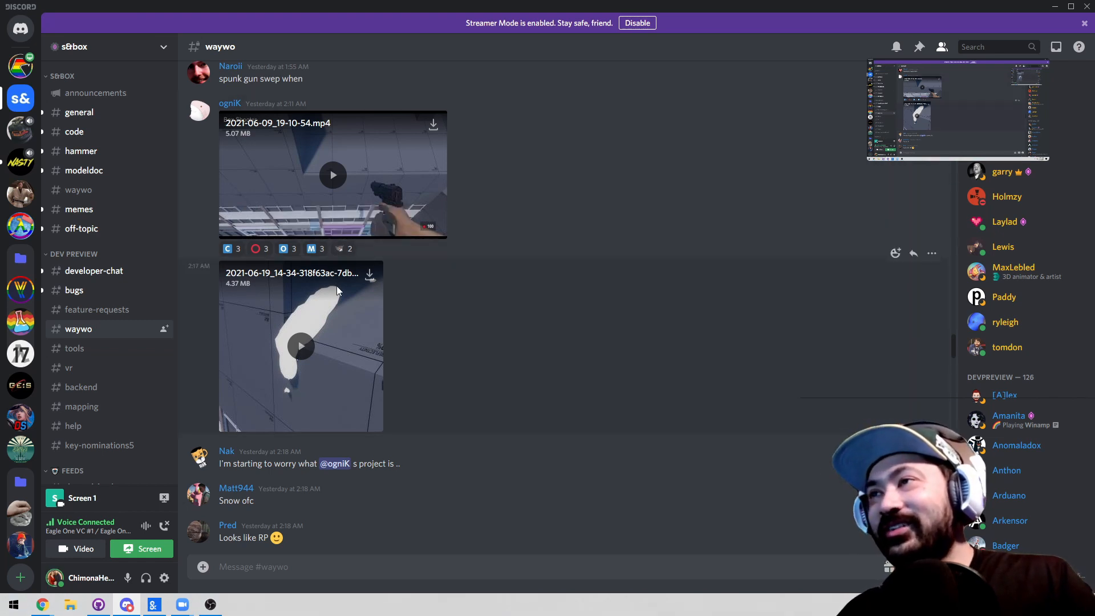
{"action": "mouse_move", "coordinate": [374, 266]}
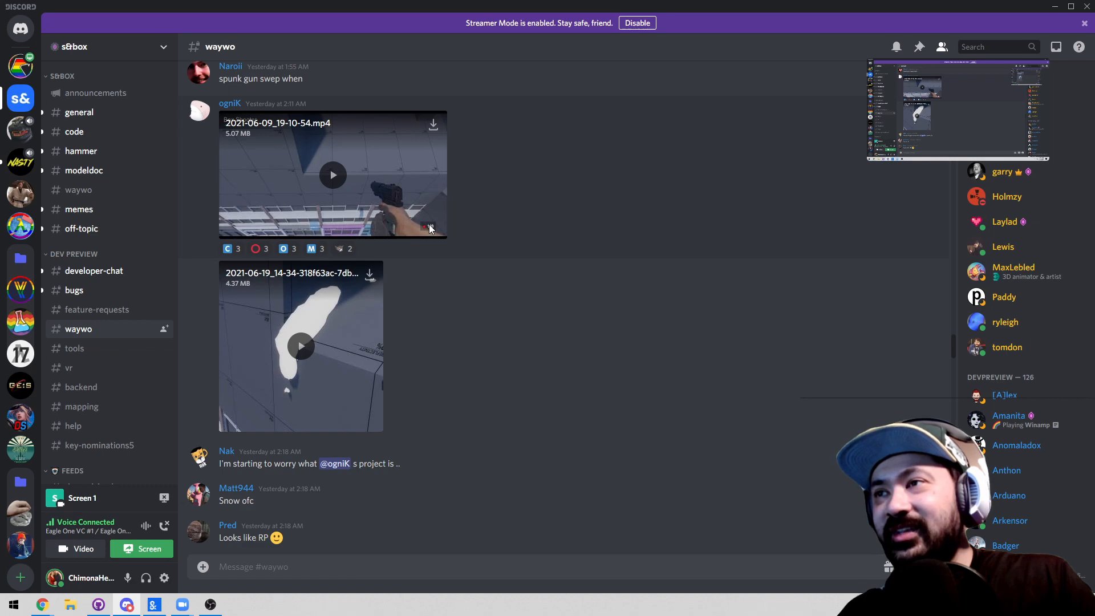
Step: Play the 2021-06-09_19-10-54.mp4 clip inline and move back toward the earlier June 9 clips
{"action": "left_click", "coordinate": [332, 174]}
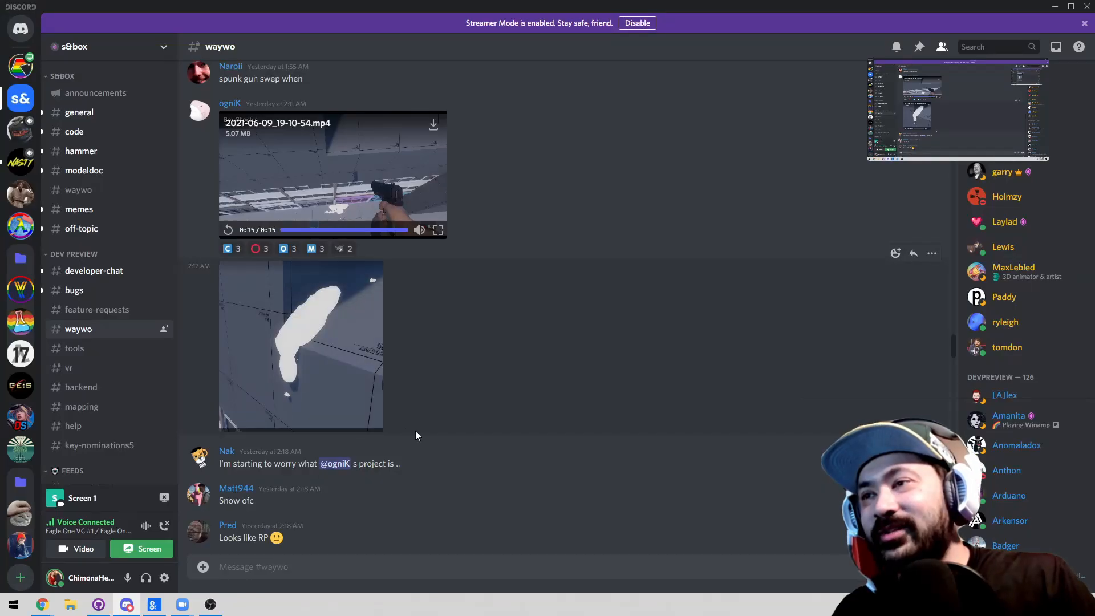
{"action": "left_click", "coordinate": [299, 345]}
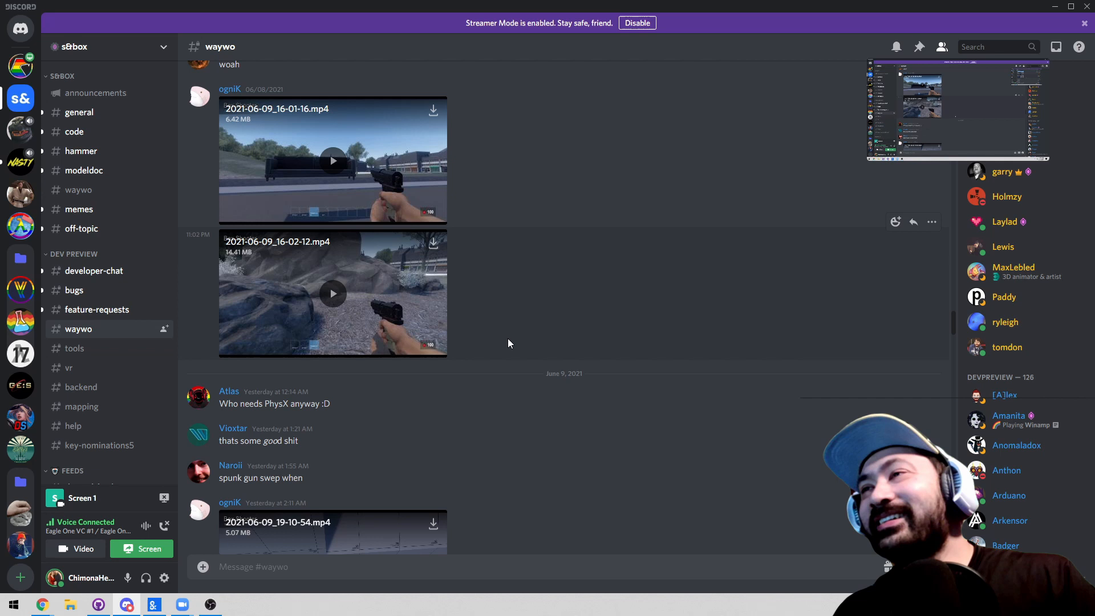
Step: Play the rocky-scene clip, watch 2021-06-09_15-22-27.mp4 full-screen, then close it
{"action": "scroll", "scroll_direction": "up", "scroll_amount": 3}
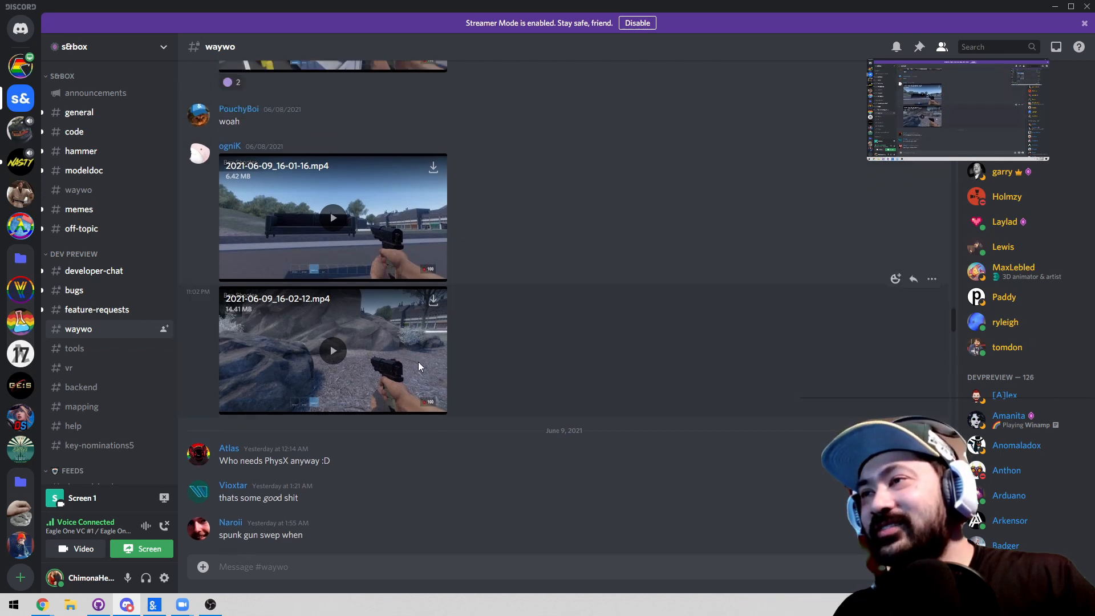
{"action": "left_click", "coordinate": [332, 350]}
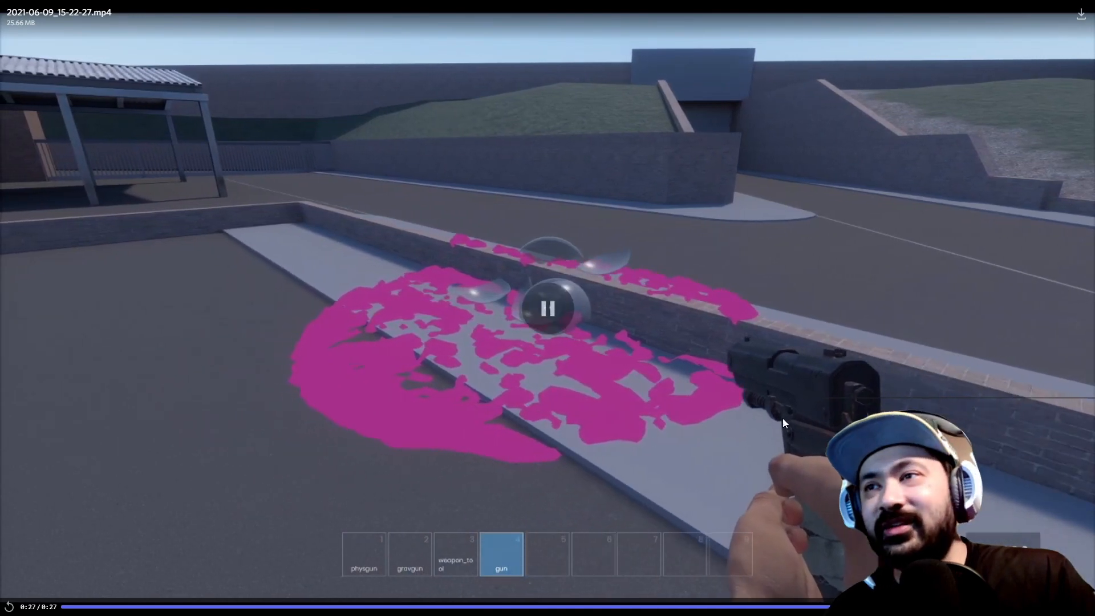
{"action": "left_click", "coordinate": [547, 309]}
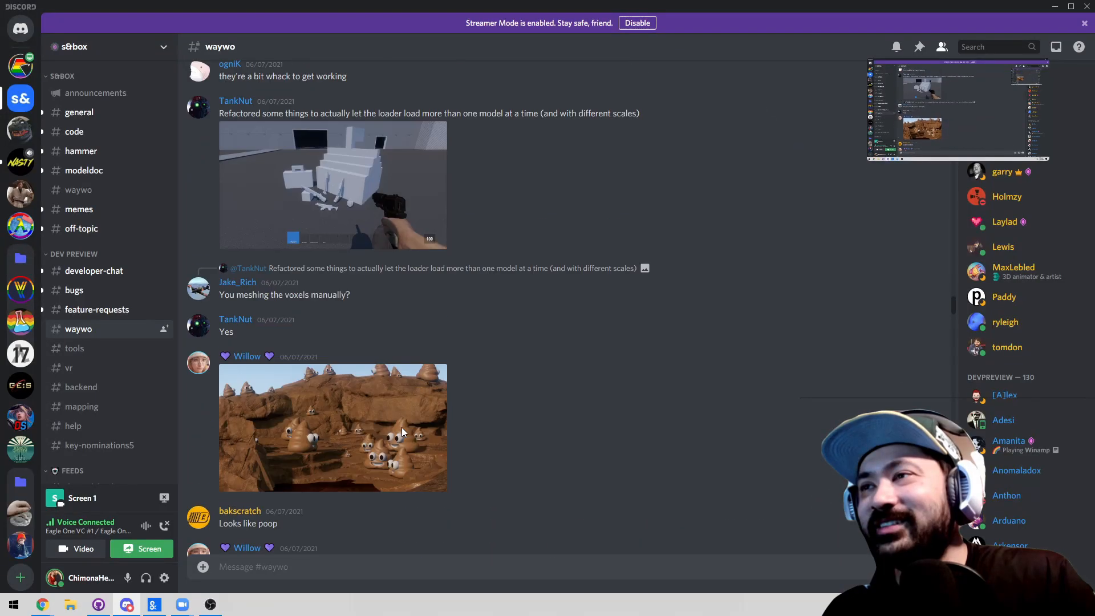
Step: Enlarge the cartoon poop landscape image in the lightbox, then close it
{"action": "left_click", "coordinate": [331, 428]}
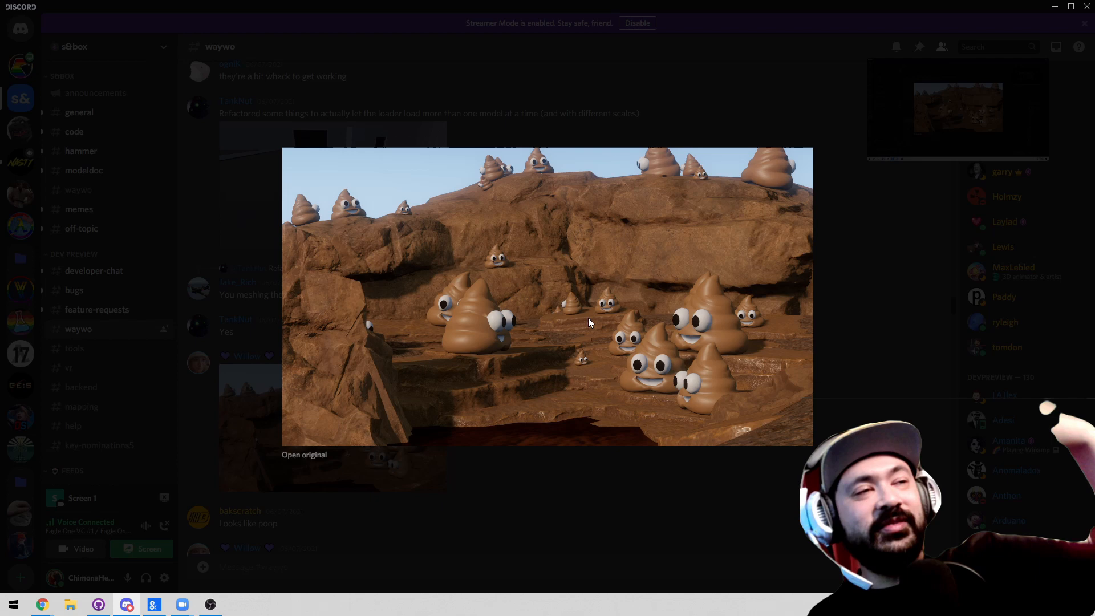
{"action": "mouse_move", "coordinate": [578, 361]}
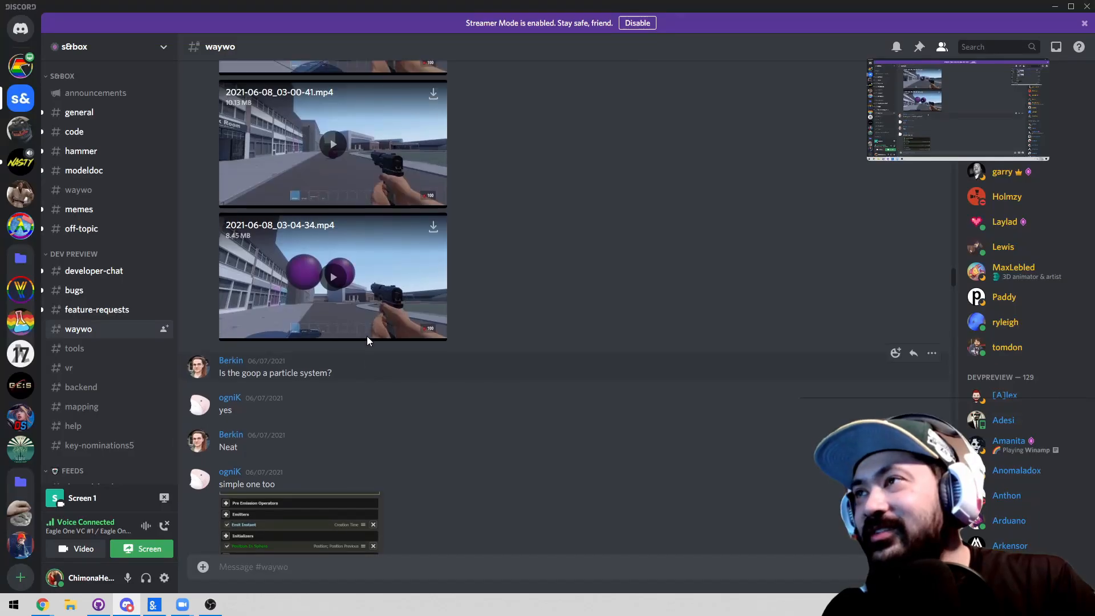
{"action": "left_click", "coordinate": [332, 276]}
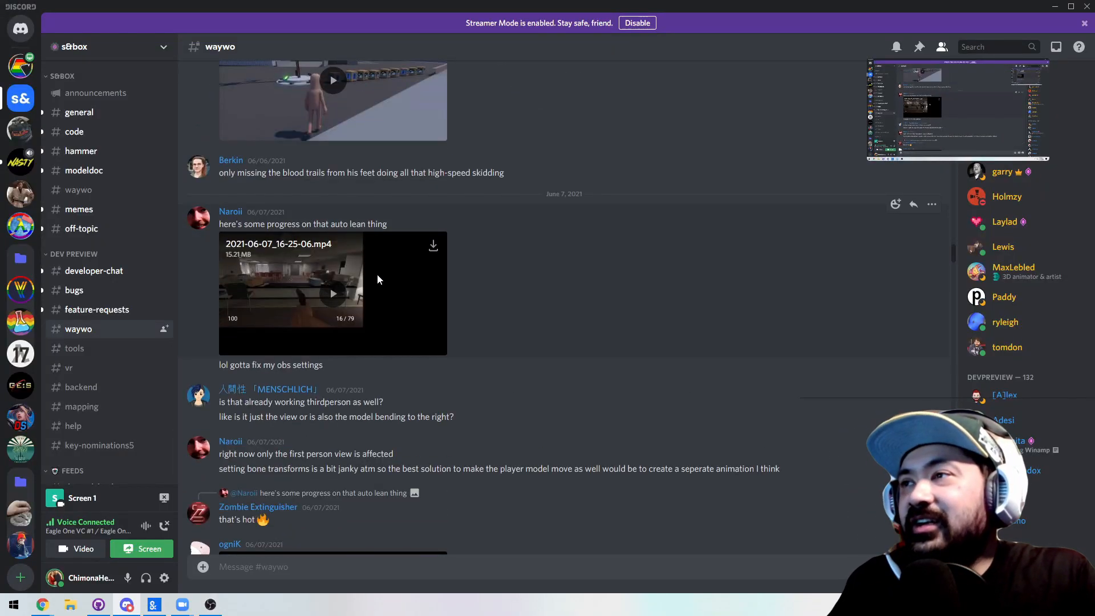
{"action": "mouse_move", "coordinate": [392, 349]}
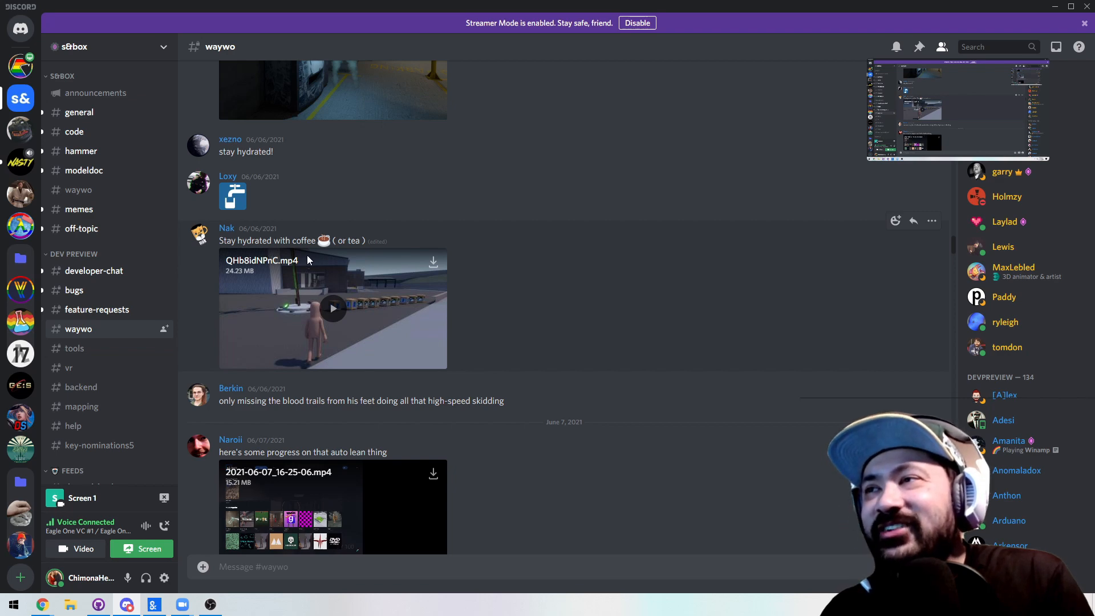
Step: Play Nak's QHb8idNPnC.mp4 bald-character clip full-screen, then leave playback
{"action": "left_click", "coordinate": [333, 309]}
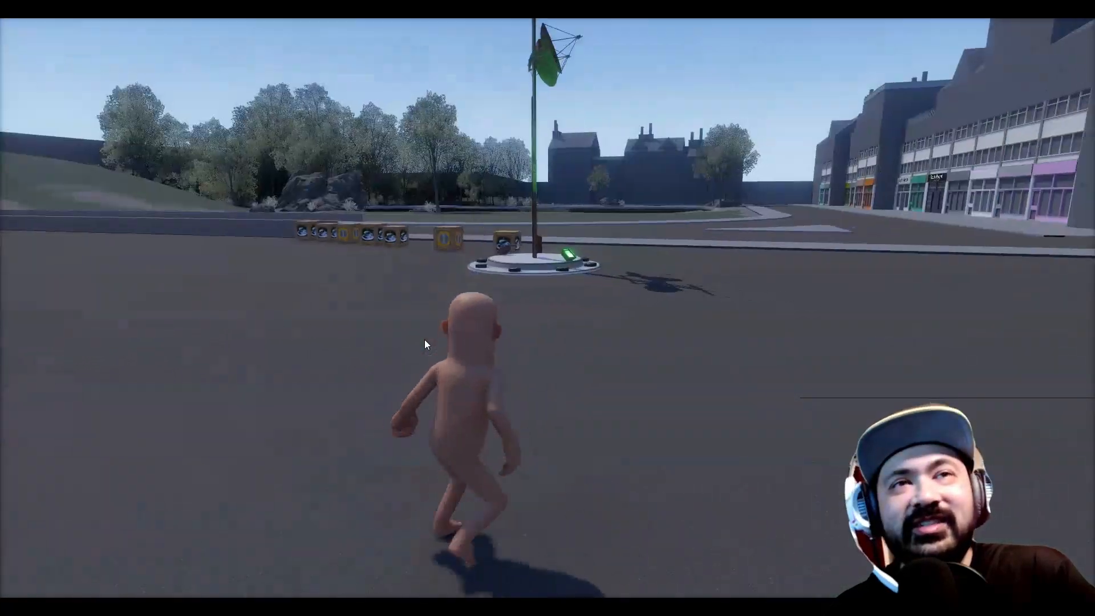
{"action": "key", "text": "w"}
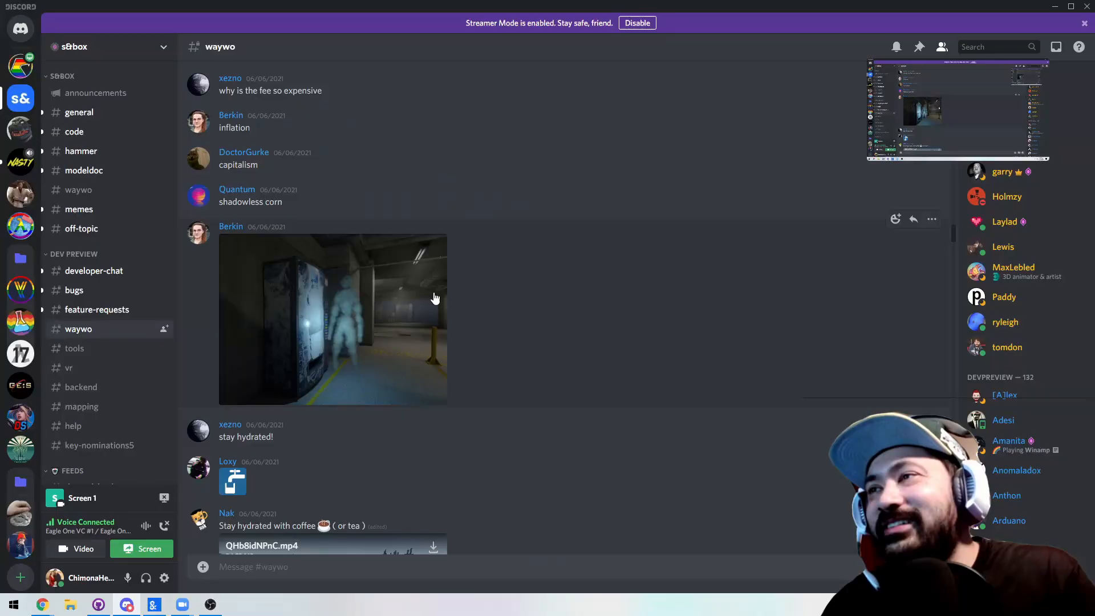
Step: Enlarge Berkin's vending-machine image, then the two-panel parking garage screenshot further up
{"action": "left_click", "coordinate": [332, 319]}
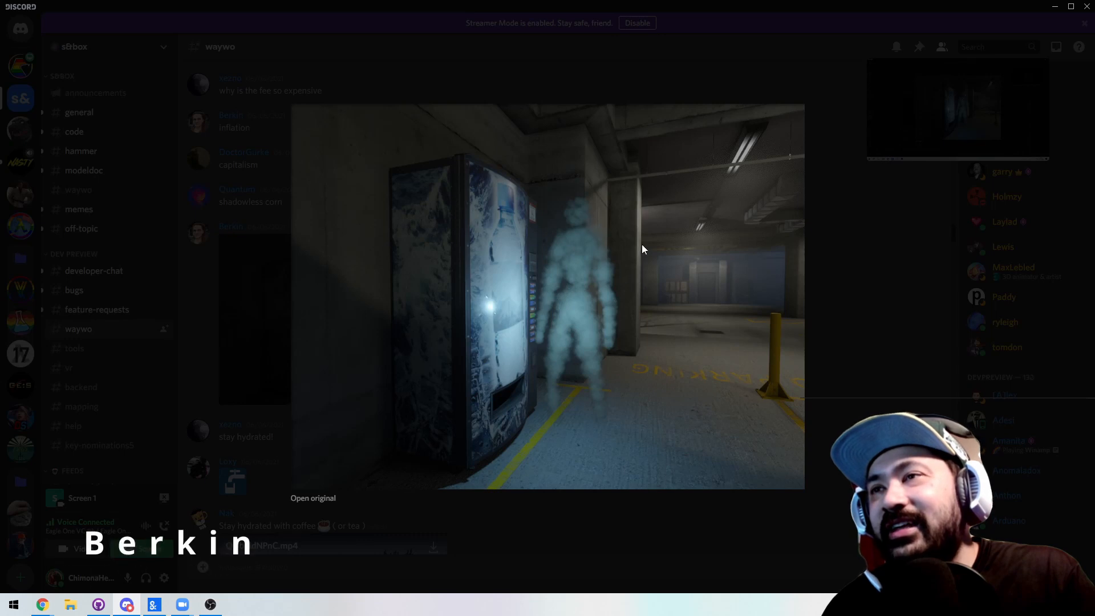
{"action": "mouse_move", "coordinate": [522, 300]}
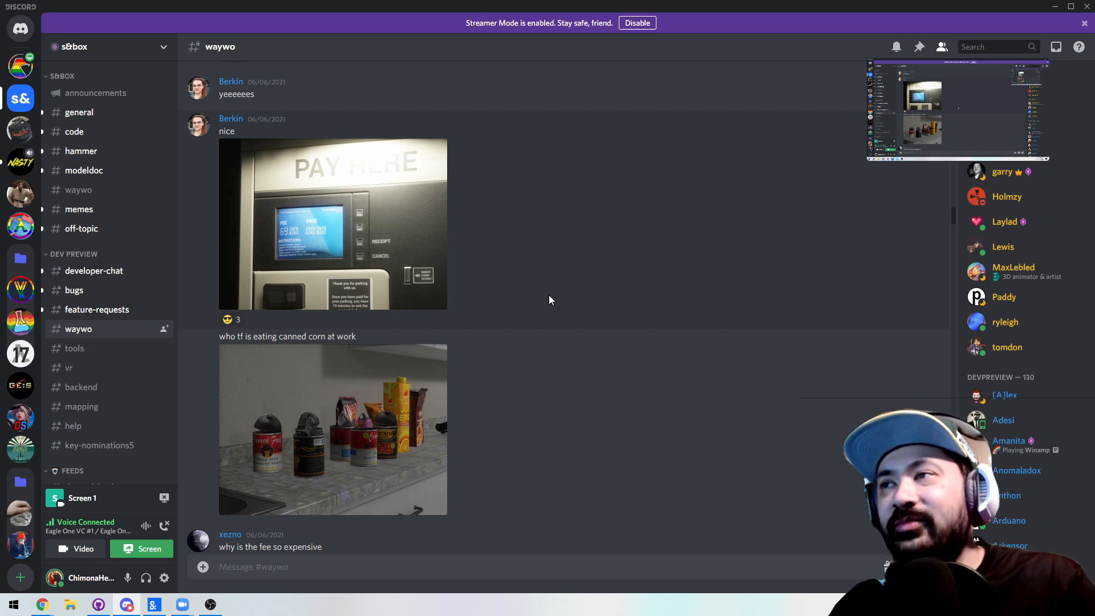
{"action": "scroll", "scroll_direction": "up", "scroll_amount": 3}
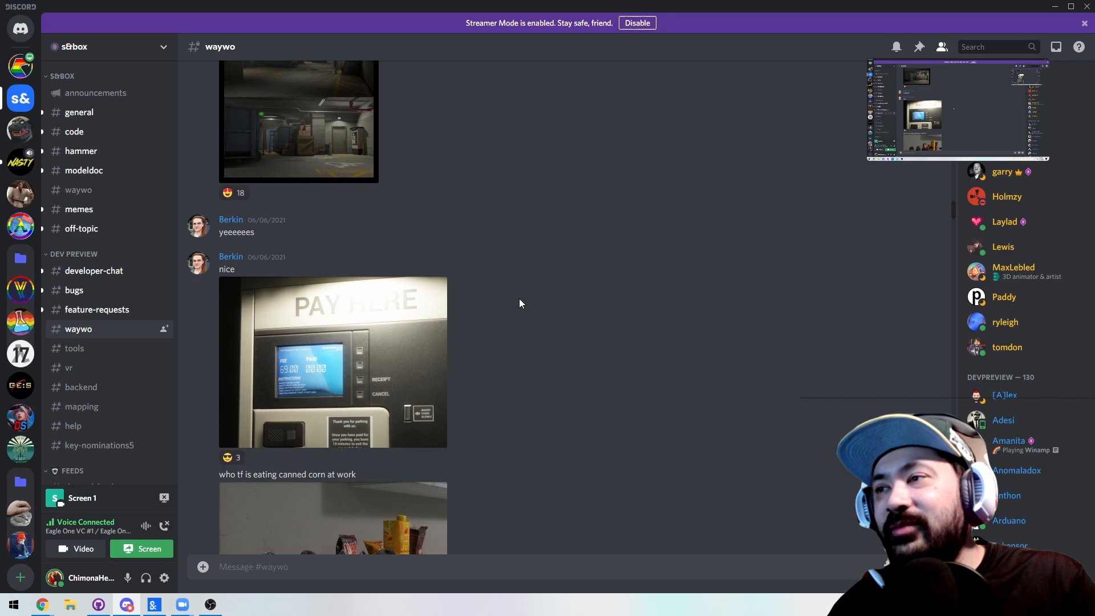
{"action": "left_click", "coordinate": [298, 119]}
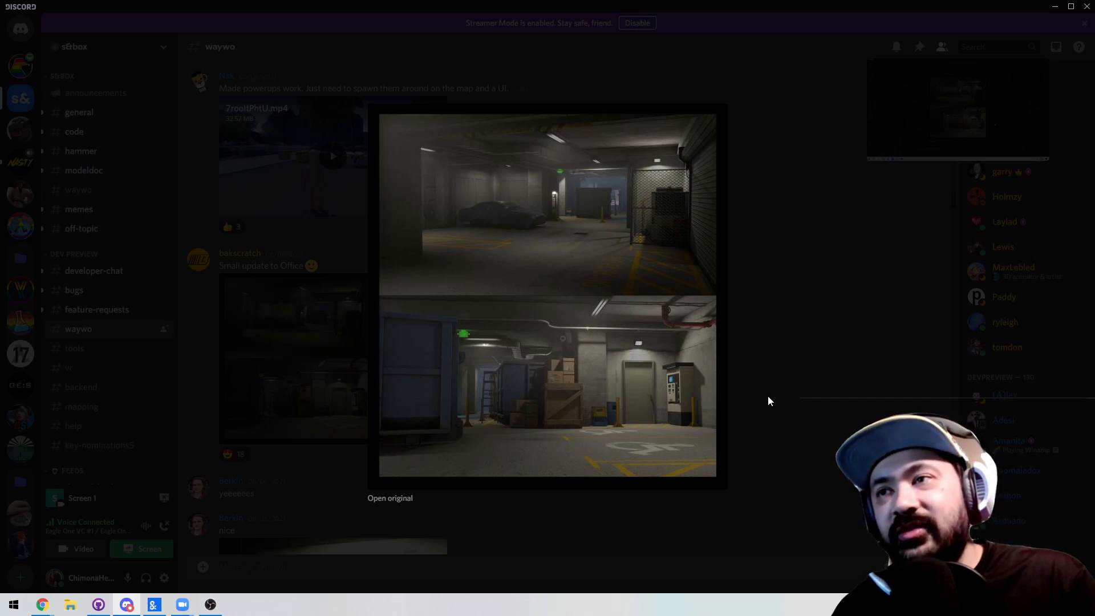
{"action": "mouse_move", "coordinate": [505, 174]}
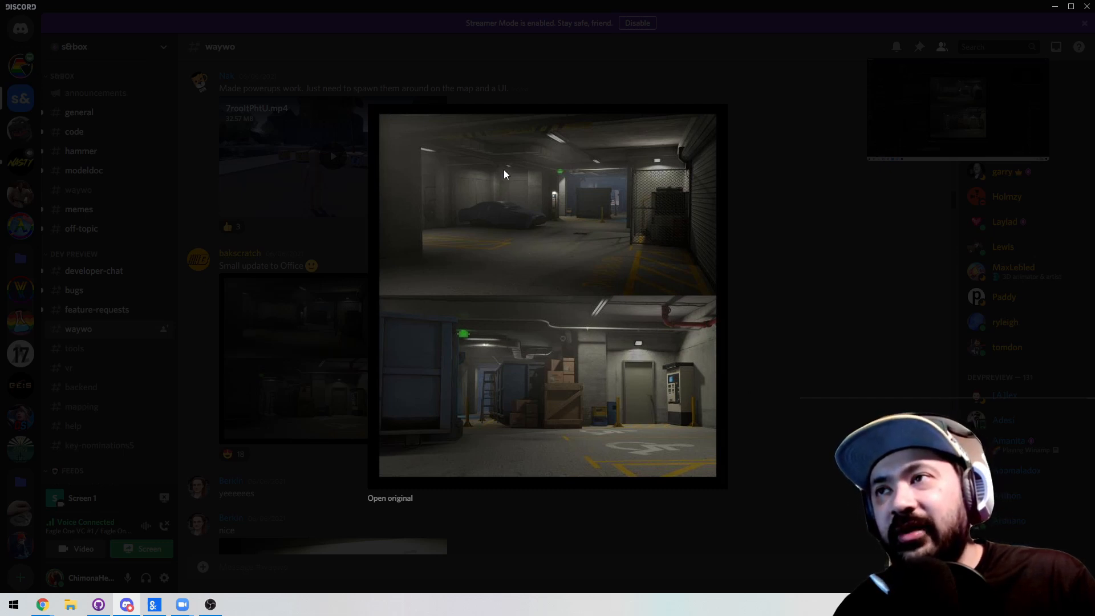
{"action": "mouse_move", "coordinate": [787, 195]}
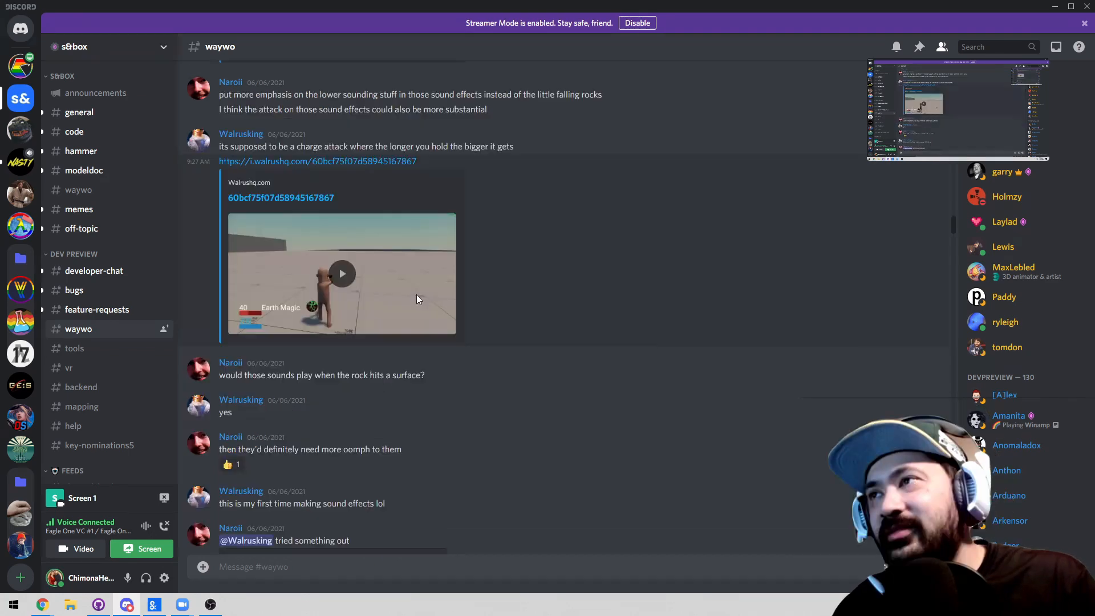
Step: Play Walrusking's Earth Magic charge-attack clip enlarged
{"action": "left_click", "coordinate": [341, 272]}
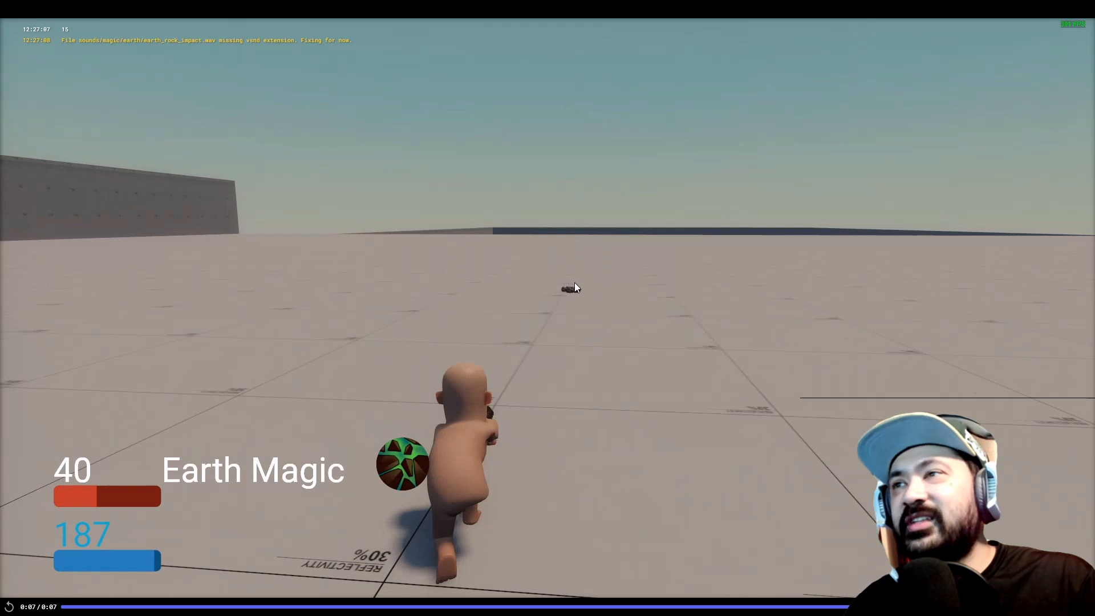
{"action": "left_click", "coordinate": [8, 605]}
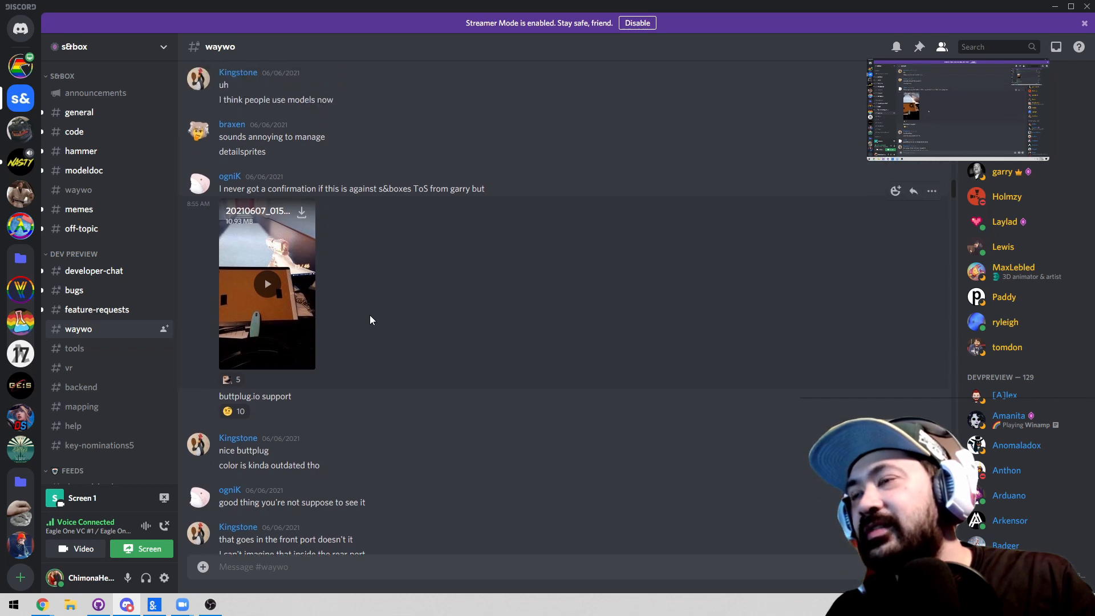
{"action": "mouse_move", "coordinate": [332, 284]}
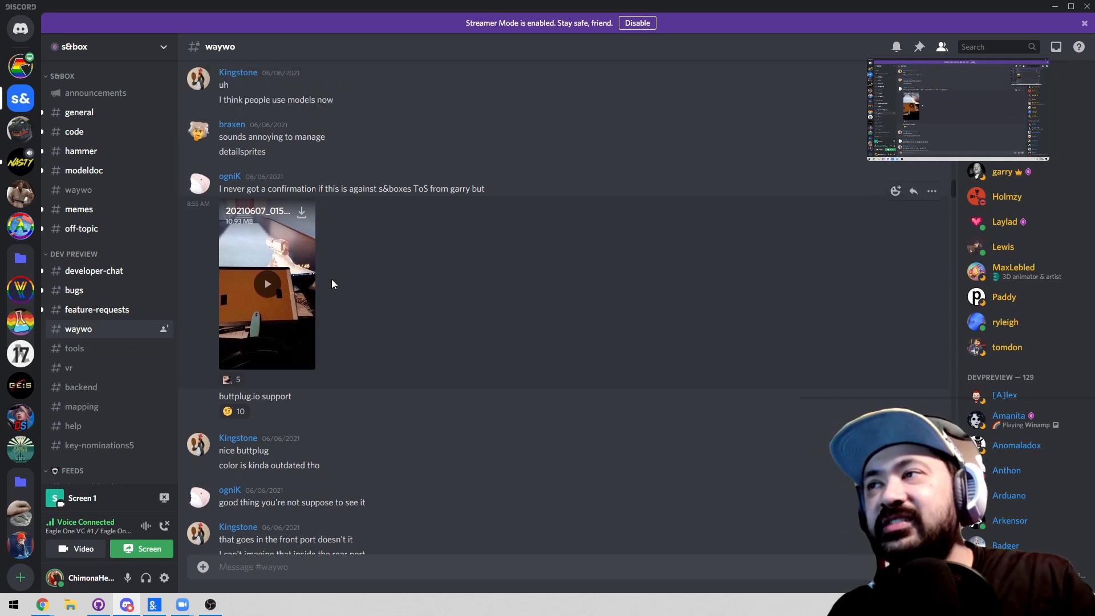
{"action": "mouse_move", "coordinate": [318, 291]}
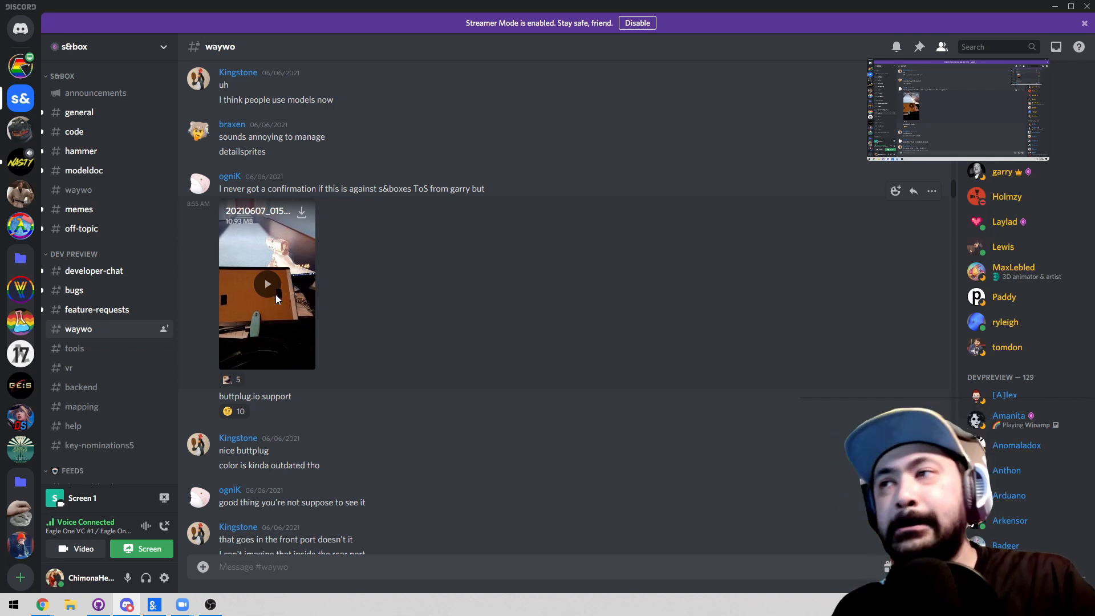
Step: Play ognik's 10.93 MB pistol video attachment and enlarge it to full screen
{"action": "left_click", "coordinate": [267, 284]}
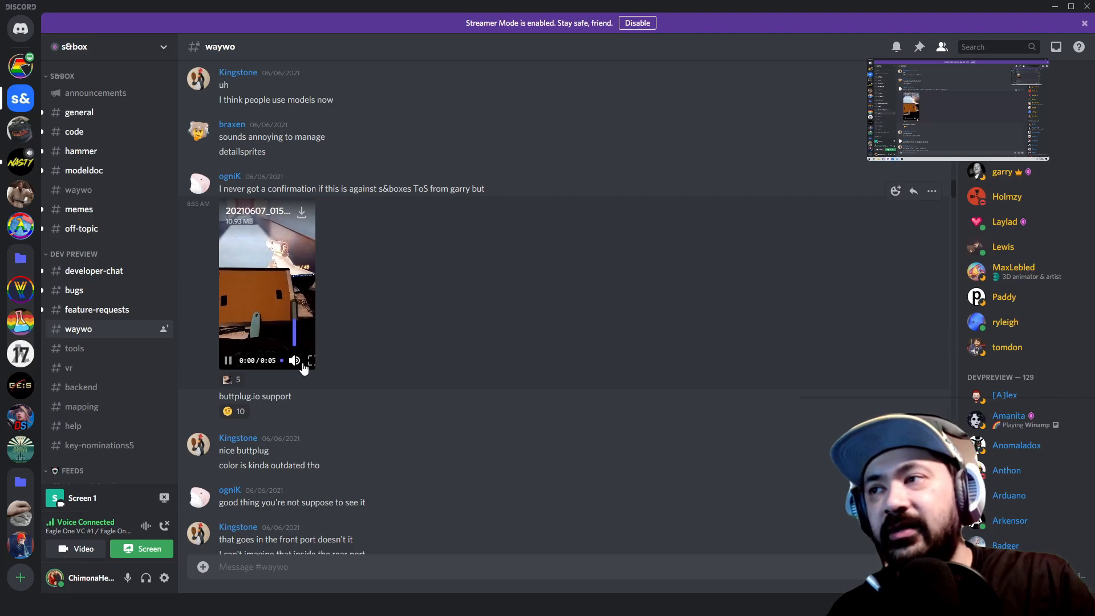
{"action": "left_click", "coordinate": [310, 360]}
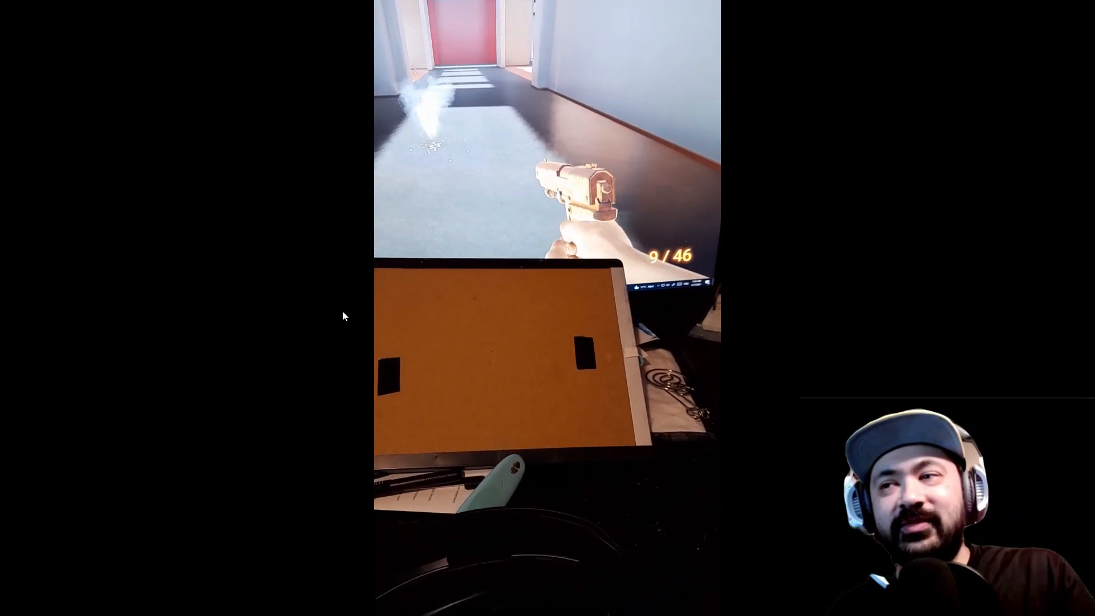
{"action": "left_click", "coordinate": [548, 308]}
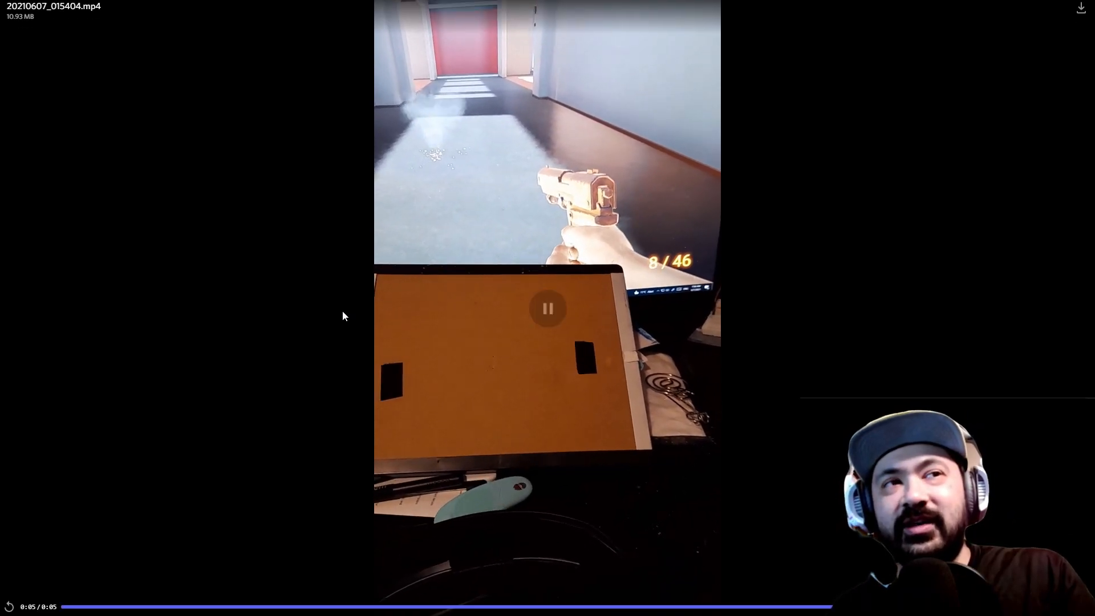
{"action": "left_click", "coordinate": [549, 309]}
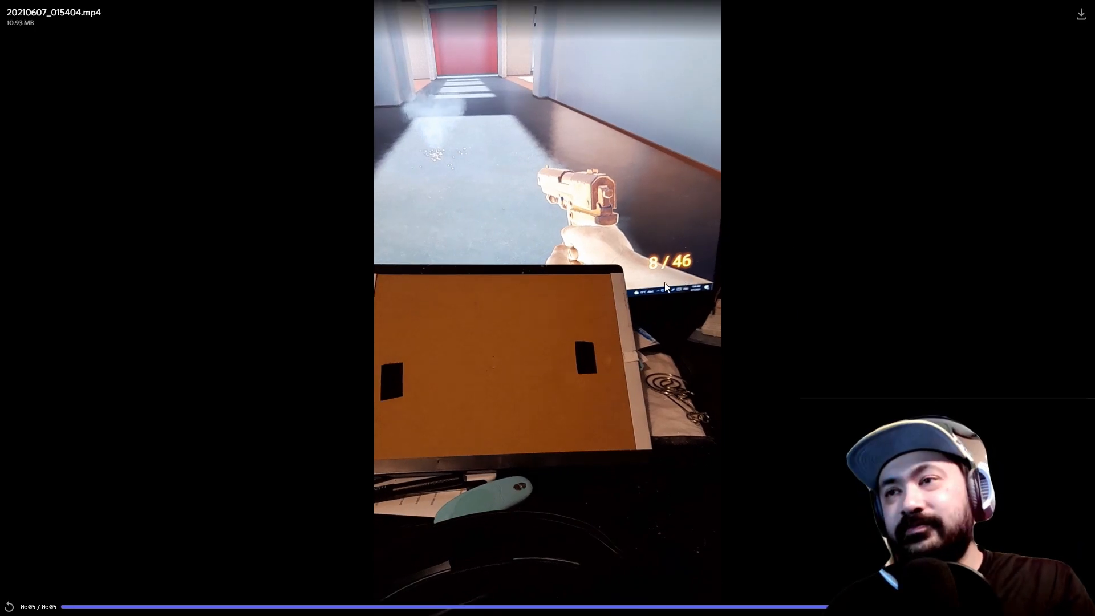
{"action": "mouse_move", "coordinate": [490, 467]}
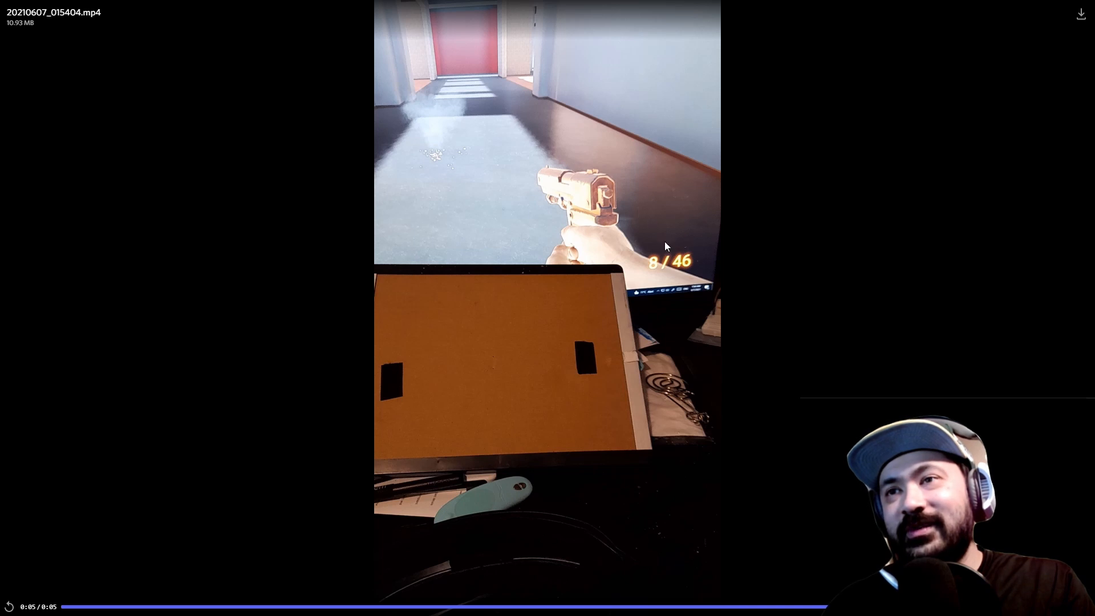
{"action": "mouse_move", "coordinate": [634, 232]}
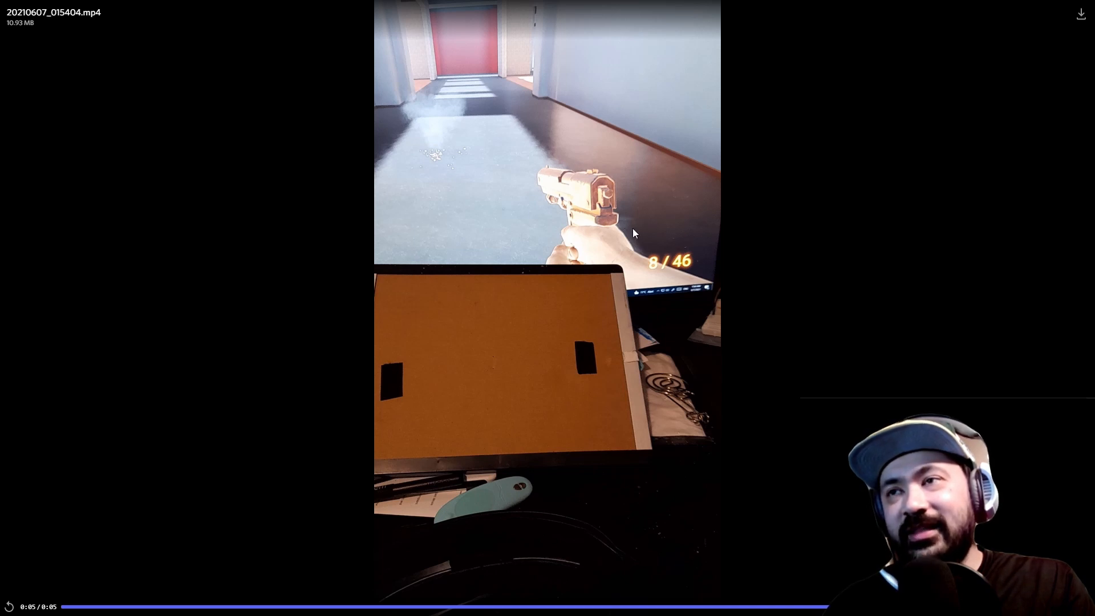
{"action": "mouse_move", "coordinate": [504, 418]}
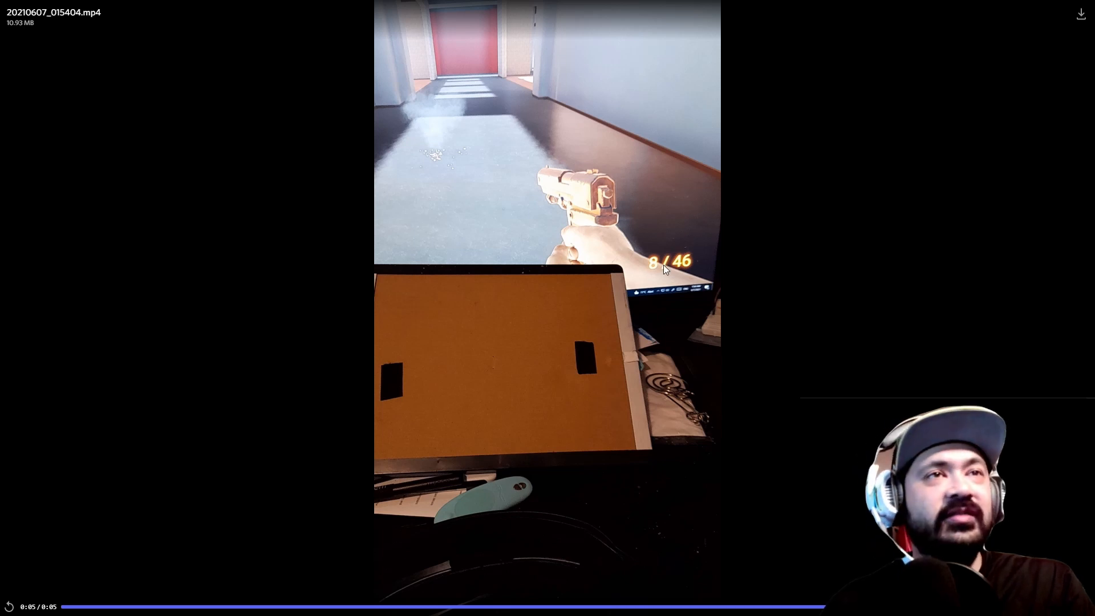
{"action": "mouse_move", "coordinate": [568, 407]}
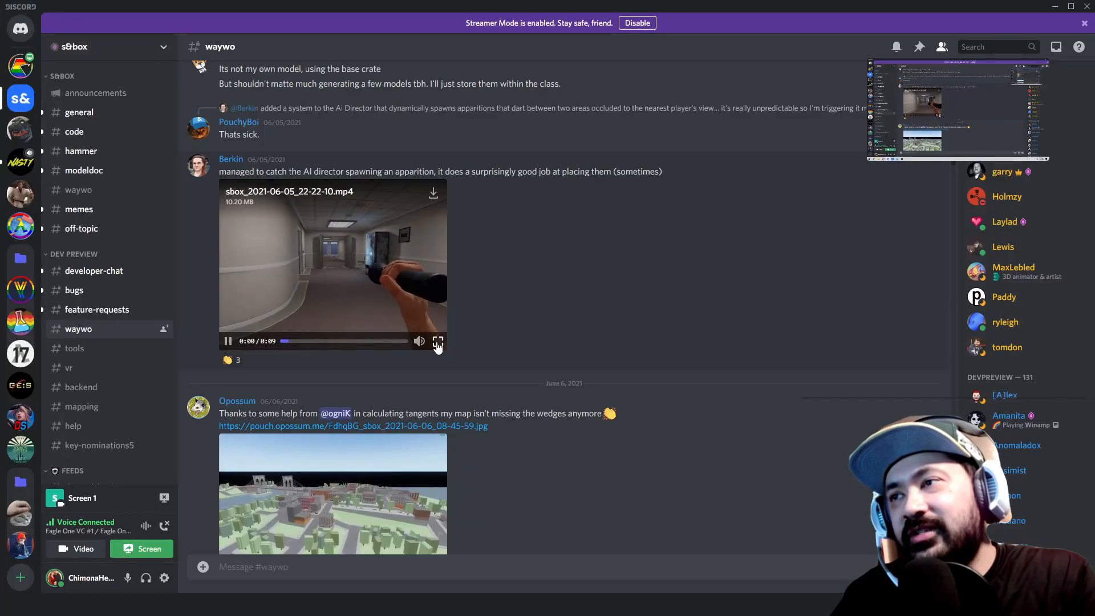
Step: Watch Berkin's AI director and apparition-spawning warehouse clips enlarged, then return to the channel
{"action": "left_click", "coordinate": [438, 340]}
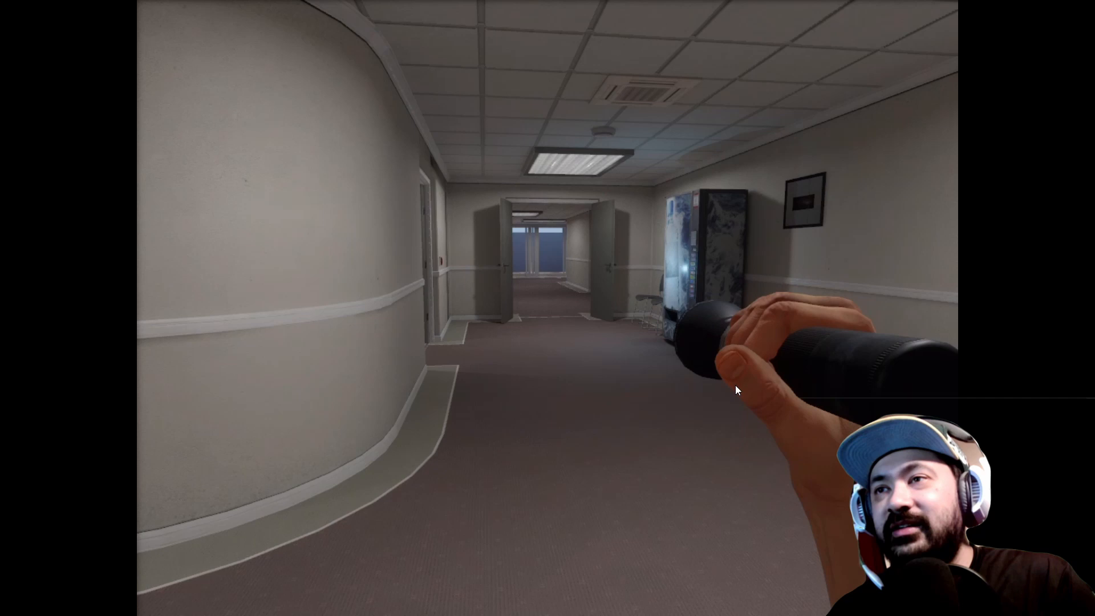
{"action": "left_click", "coordinate": [546, 308]}
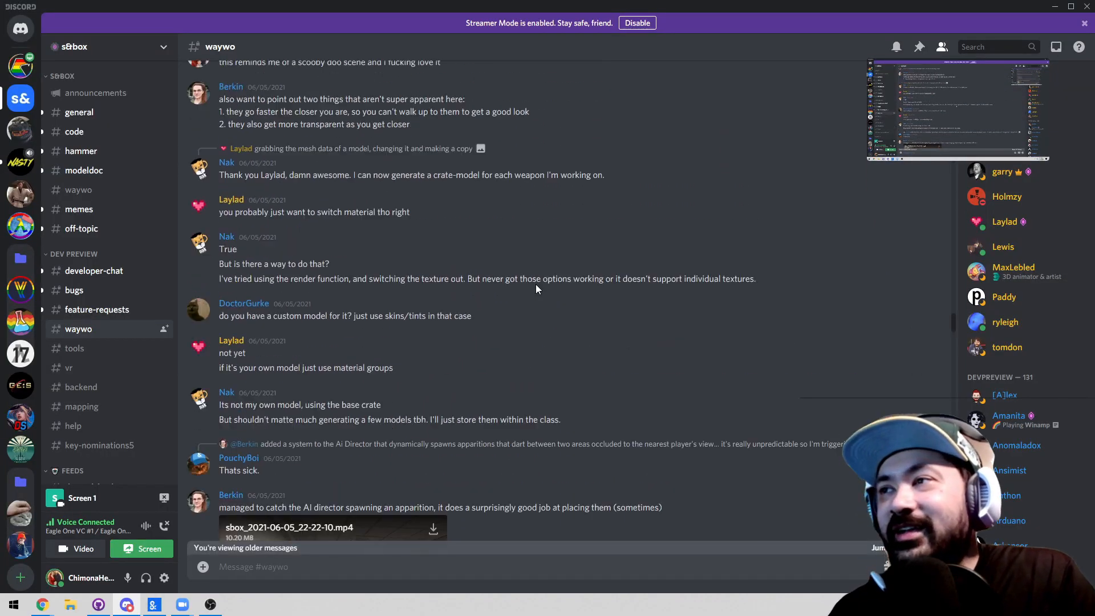
{"action": "scroll", "scroll_direction": "up", "scroll_amount": 3}
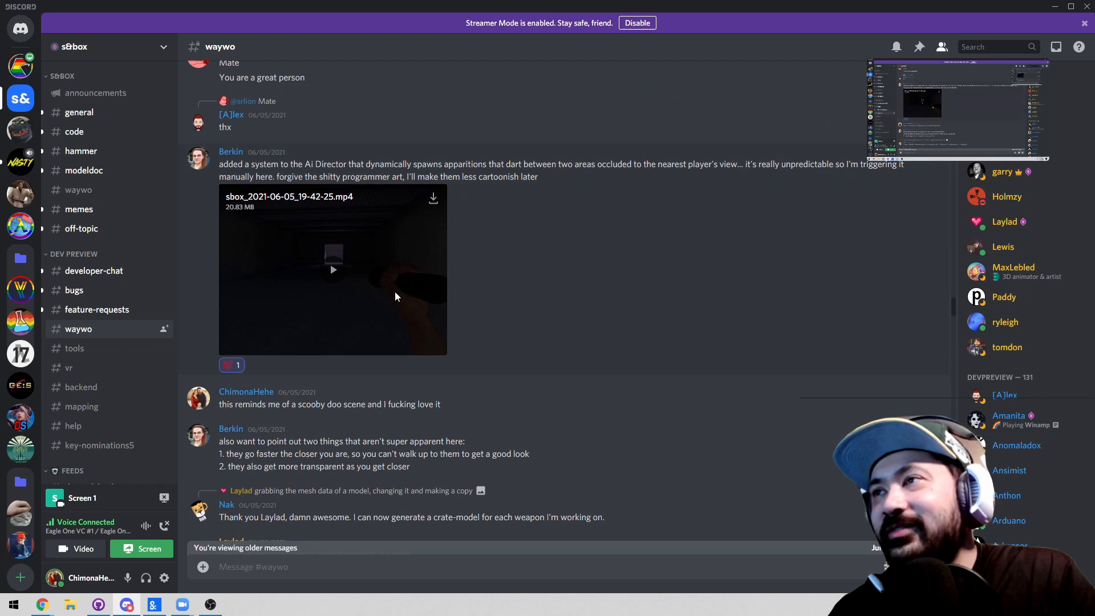
{"action": "left_click", "coordinate": [331, 270]}
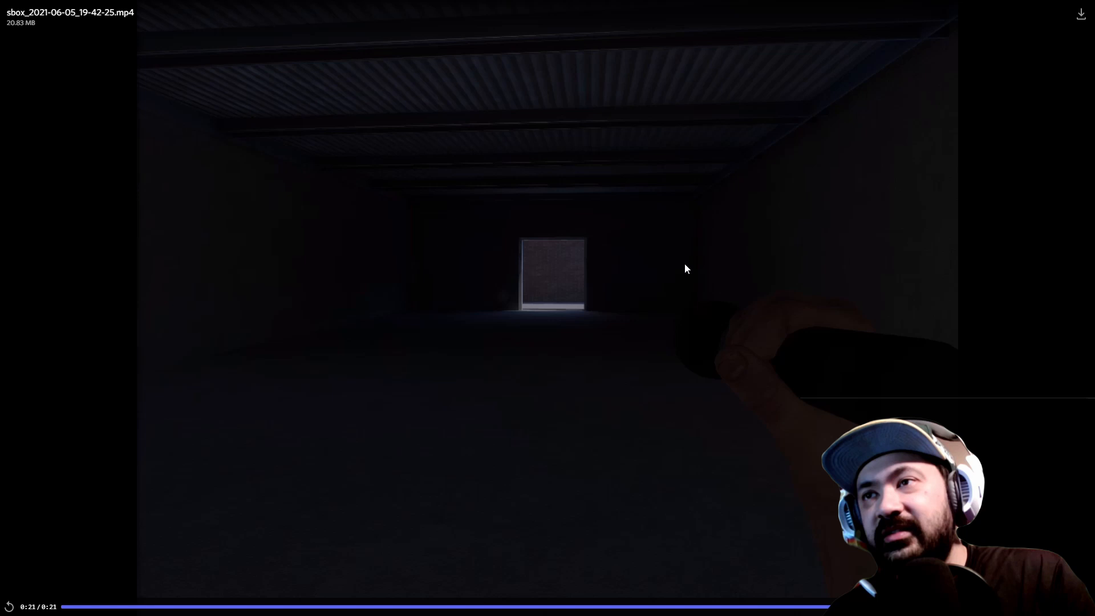
{"action": "mouse_move", "coordinate": [703, 225]}
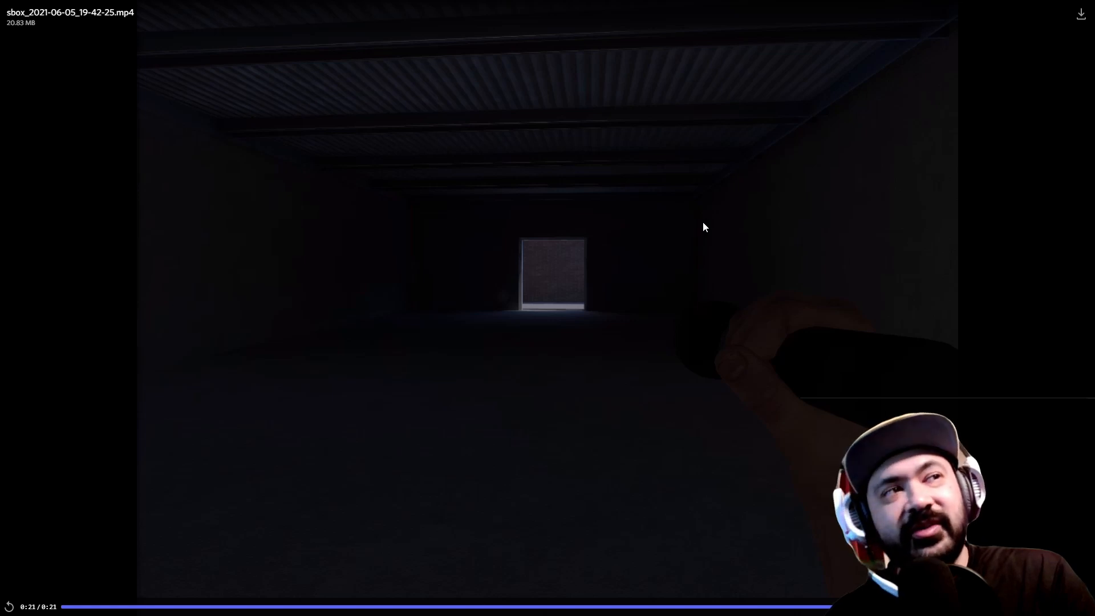
{"action": "mouse_move", "coordinate": [663, 342]}
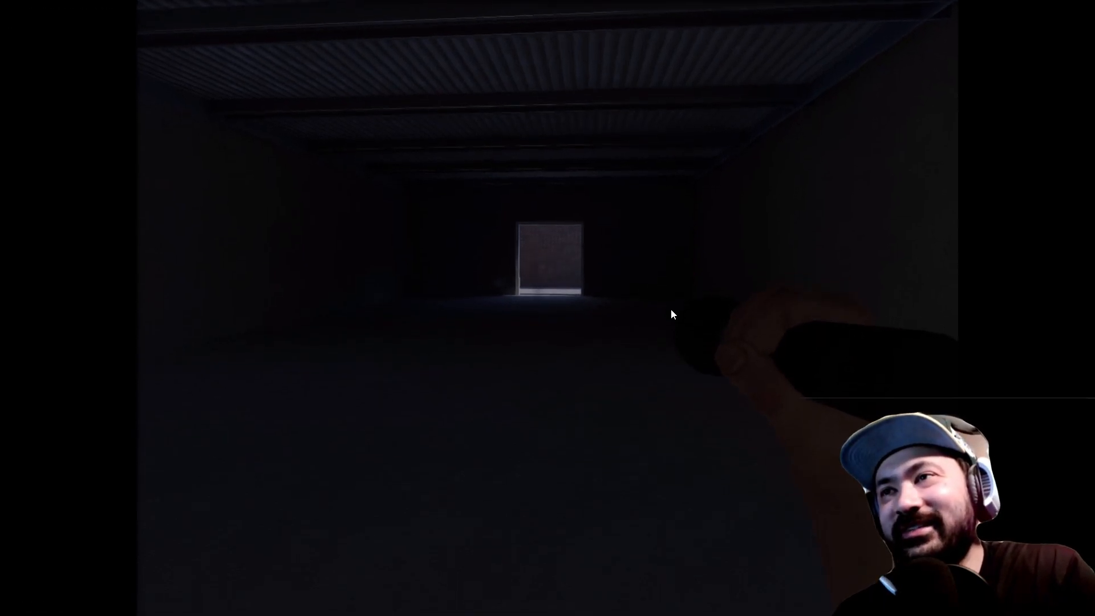
{"action": "left_click", "coordinate": [125, 604]}
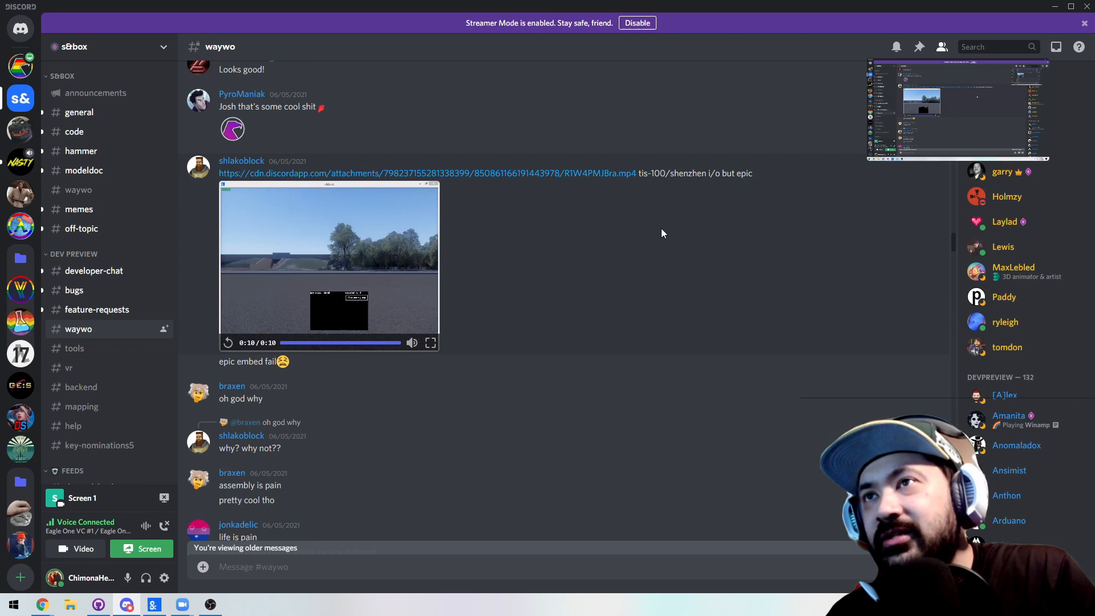
{"action": "mouse_move", "coordinate": [411, 343]}
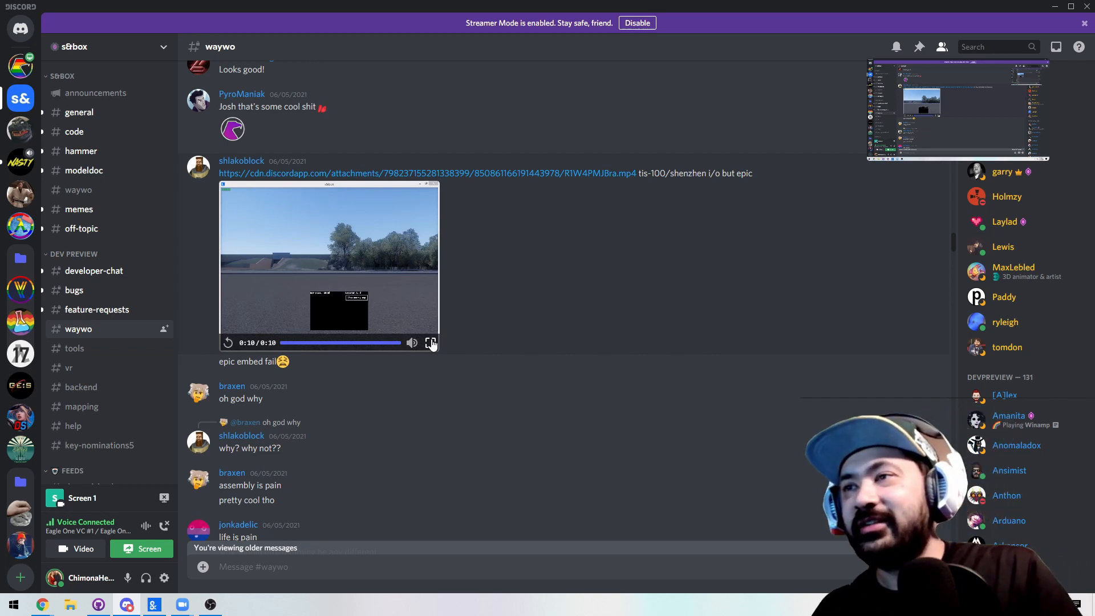
{"action": "left_click", "coordinate": [431, 342]}
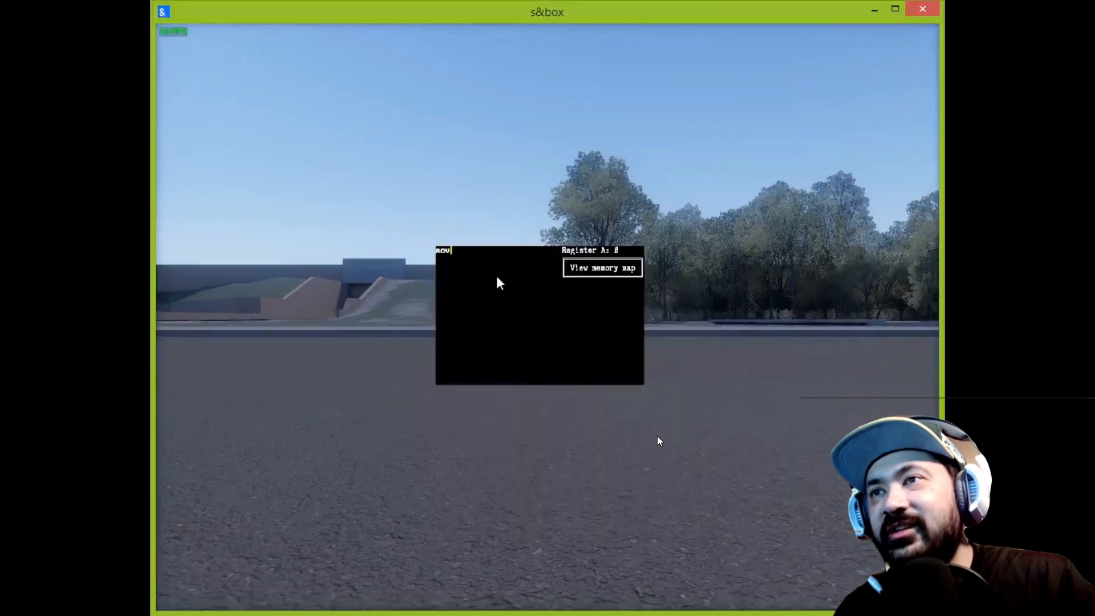
{"action": "type", "text": "piss, shid"}
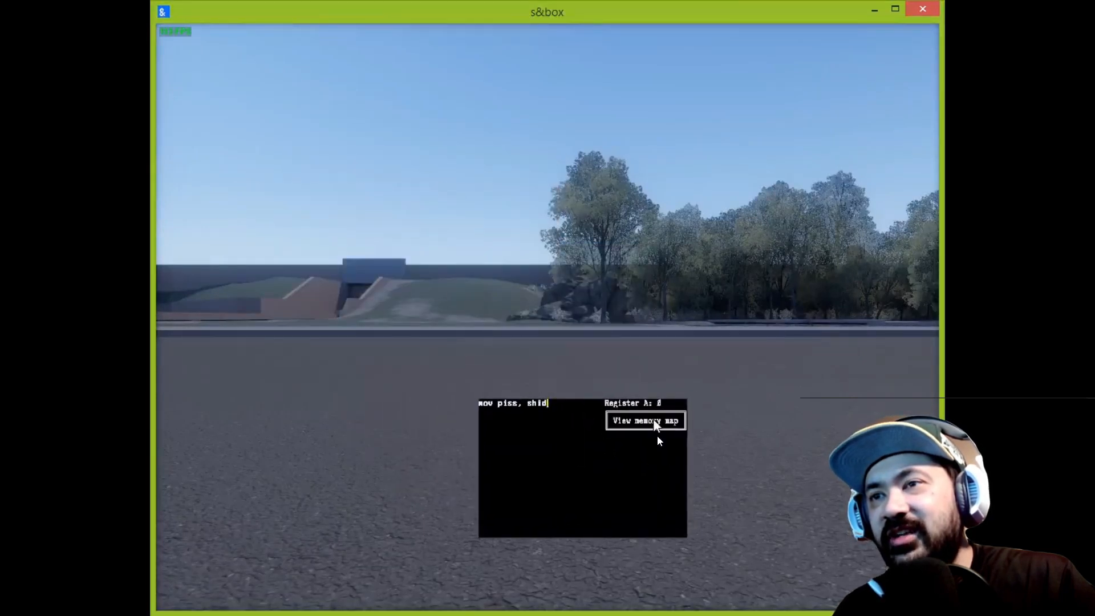
{"action": "left_click", "coordinate": [546, 307]}
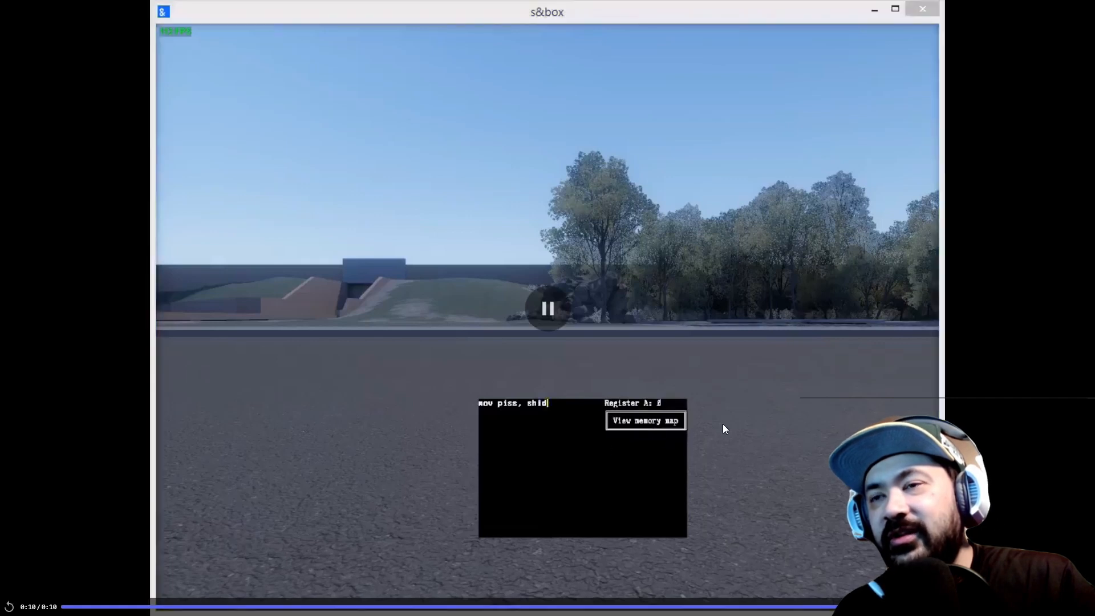
{"action": "left_click", "coordinate": [546, 308]}
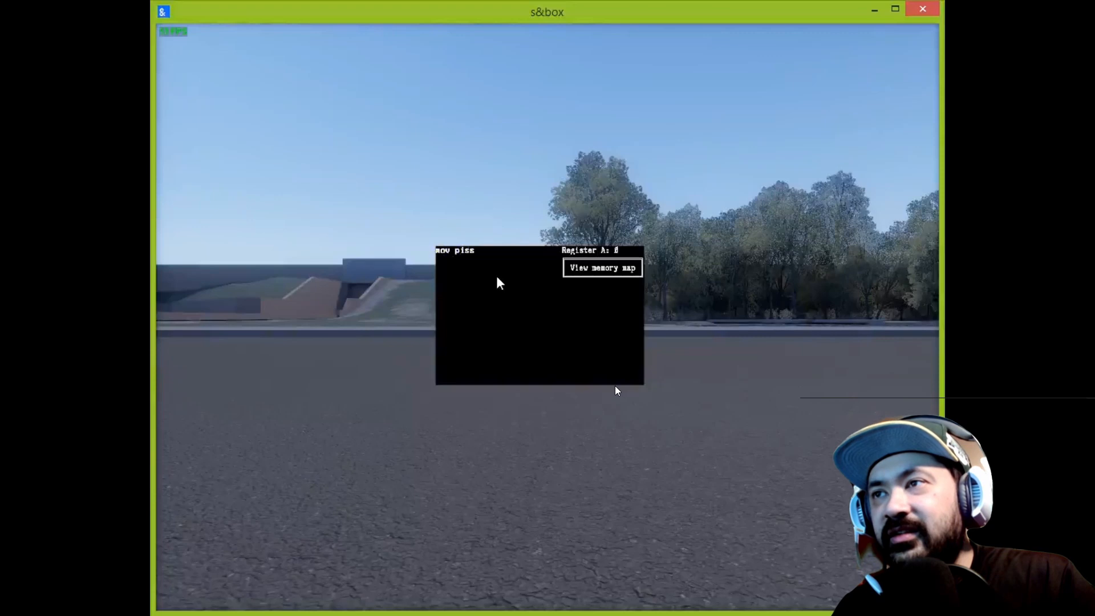
{"action": "type", "text": ", shid"}
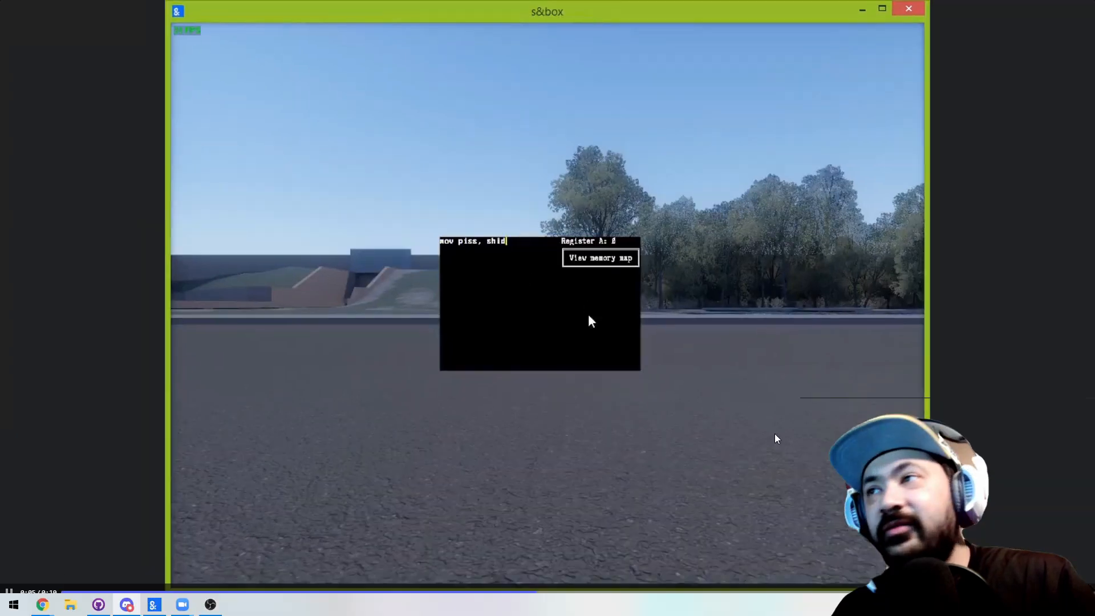
{"action": "left_click", "coordinate": [125, 605]}
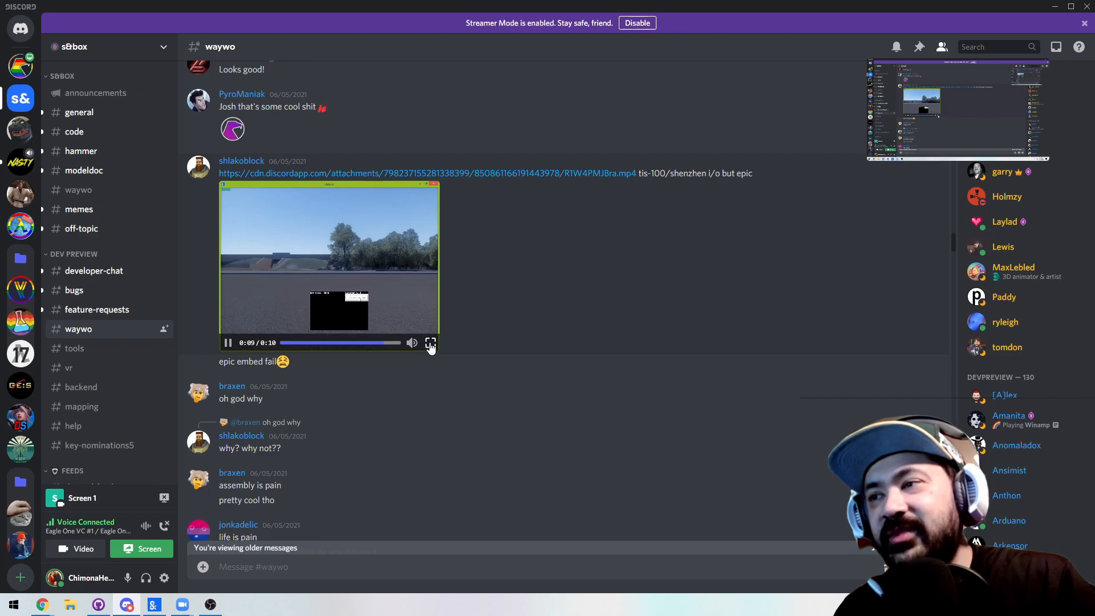
{"action": "scroll", "scroll_direction": "up", "scroll_amount": 3}
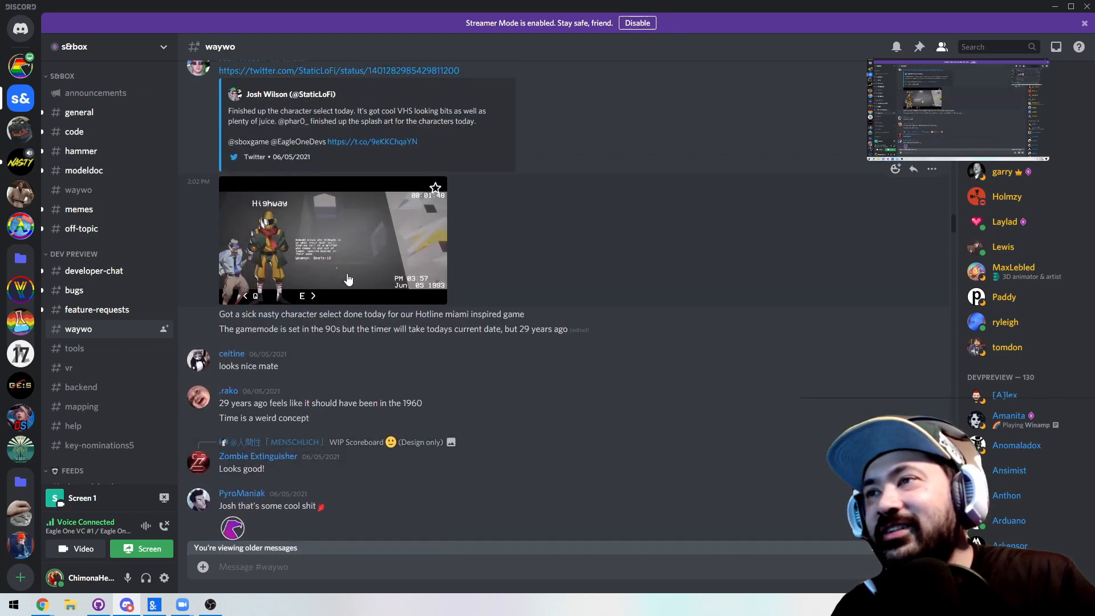
{"action": "scroll", "scroll_direction": "up", "scroll_amount": 3}
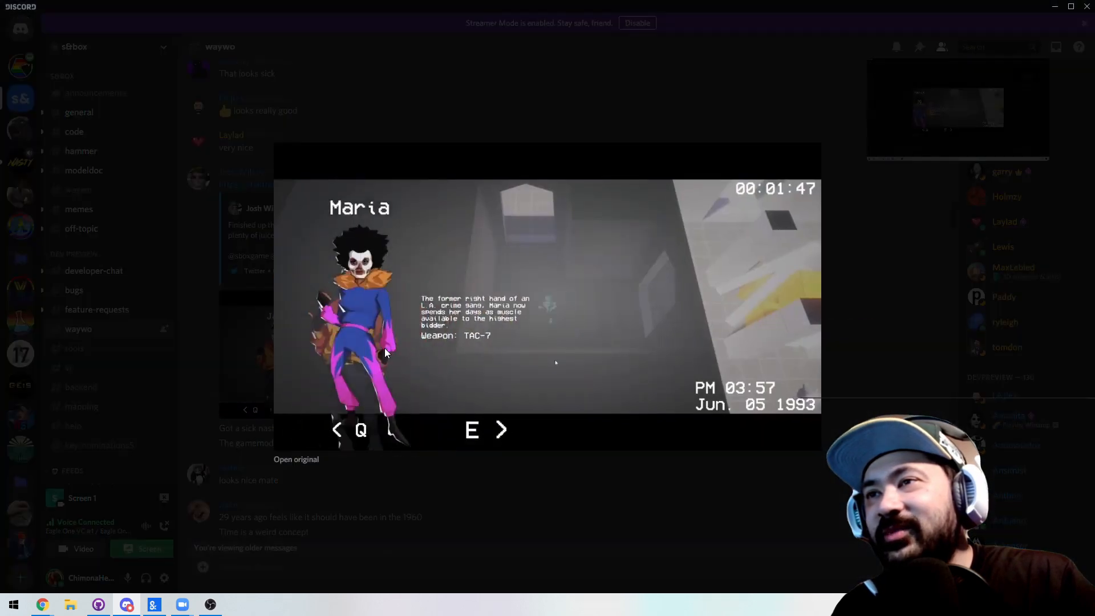
{"action": "left_click", "coordinate": [499, 430]}
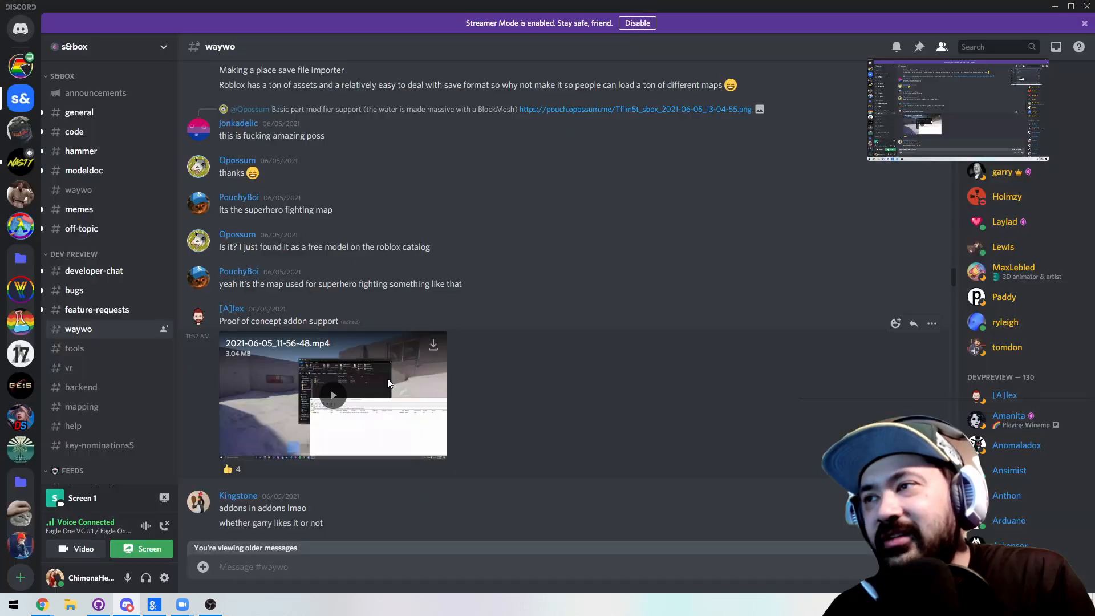
{"action": "mouse_move", "coordinate": [438, 459]}
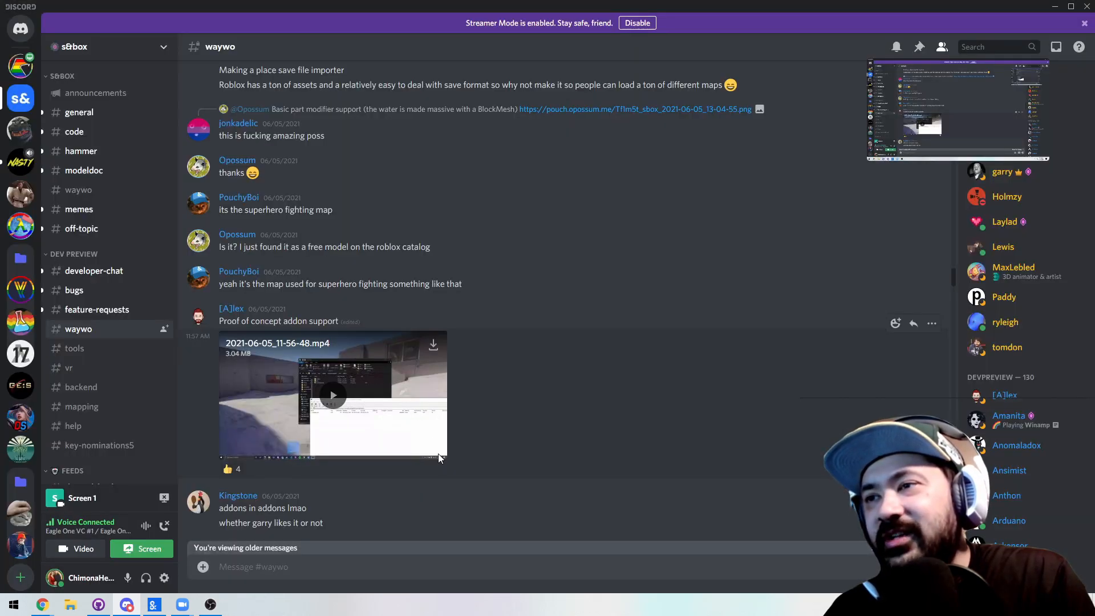
Step: Play the addon-support proof-of-concept HUD clip full-screen to its end, then return to the channel
{"action": "left_click", "coordinate": [332, 396]}
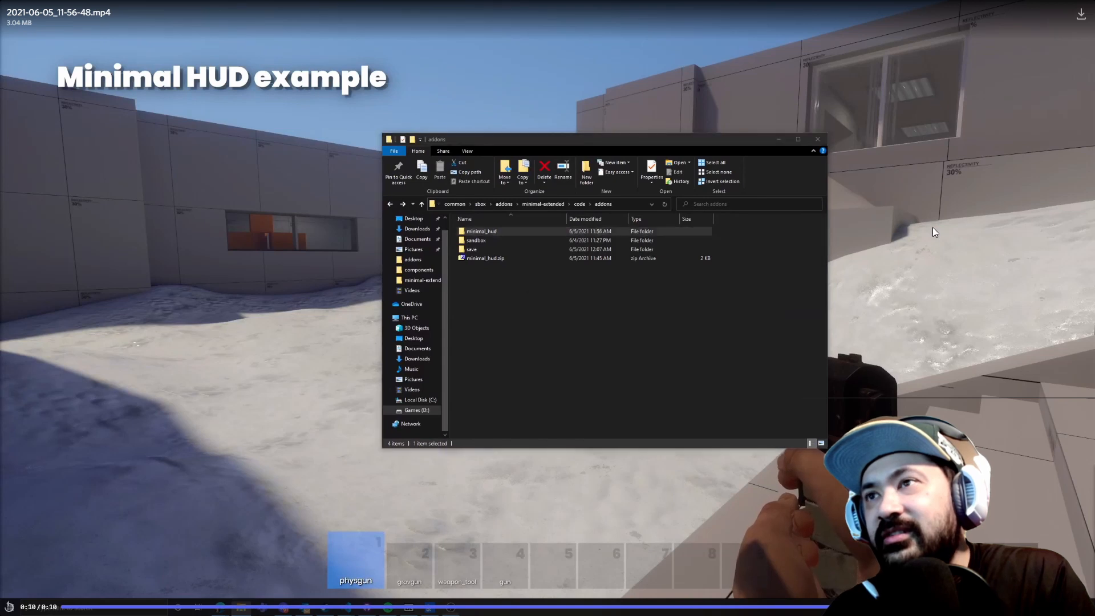
{"action": "double_click", "coordinate": [484, 258]}
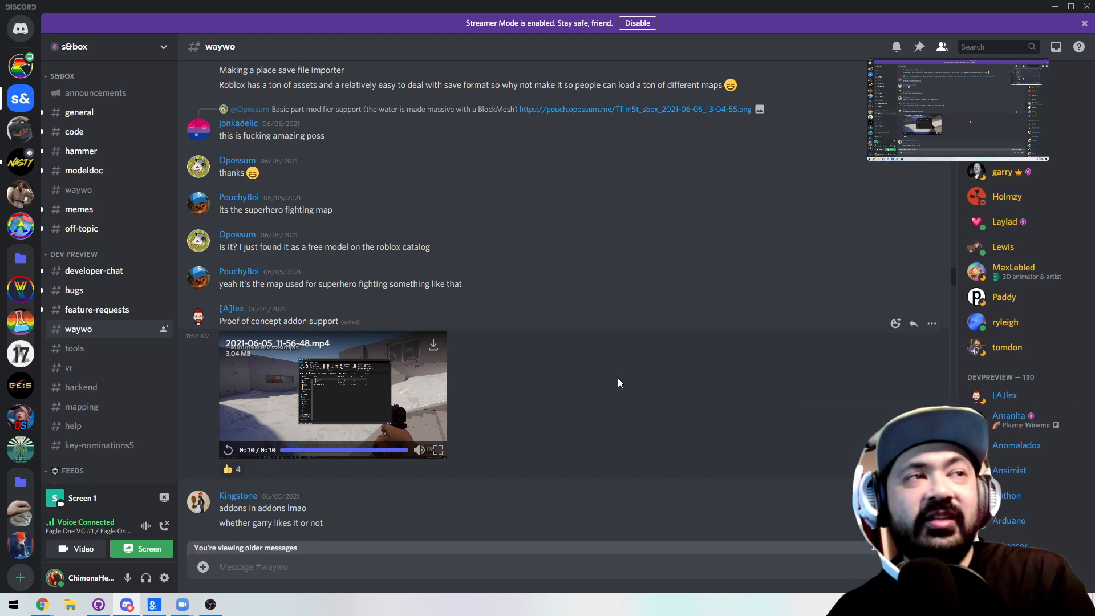
Step: Play Brassx's nsrmgqg7vx.mp4 Rounds tribute clip enlarged
{"action": "scroll", "scroll_direction": "up", "scroll_amount": 3}
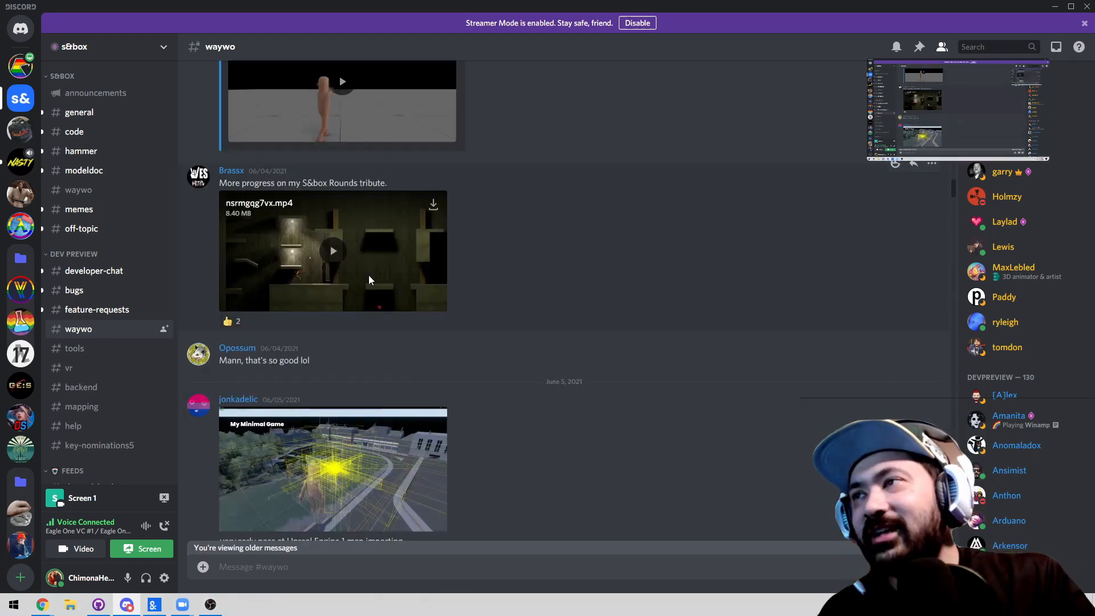
{"action": "mouse_move", "coordinate": [400, 292]}
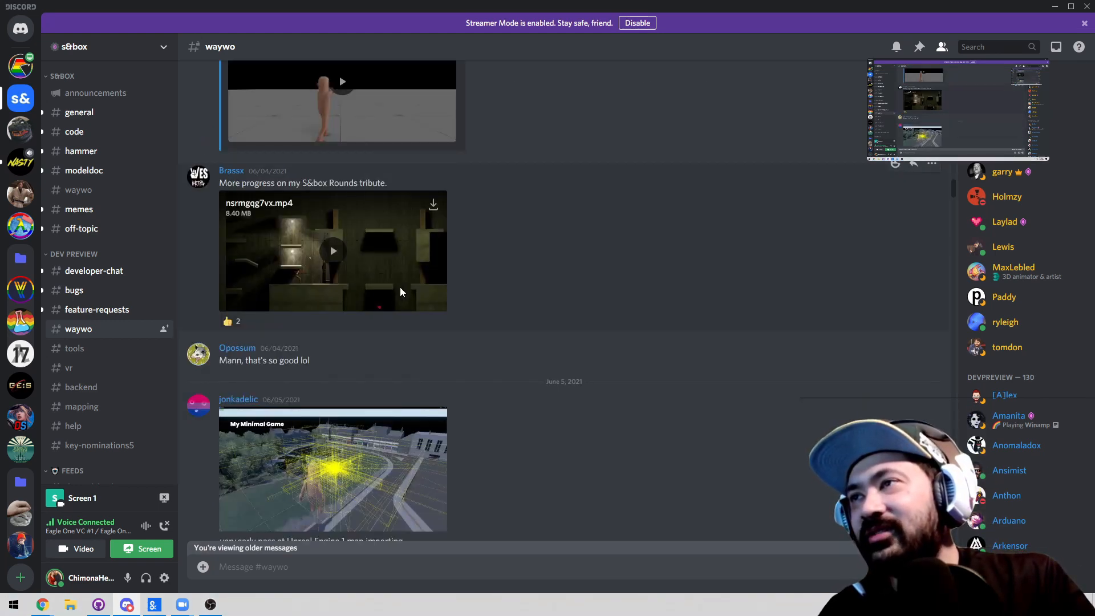
{"action": "left_click", "coordinate": [332, 251]}
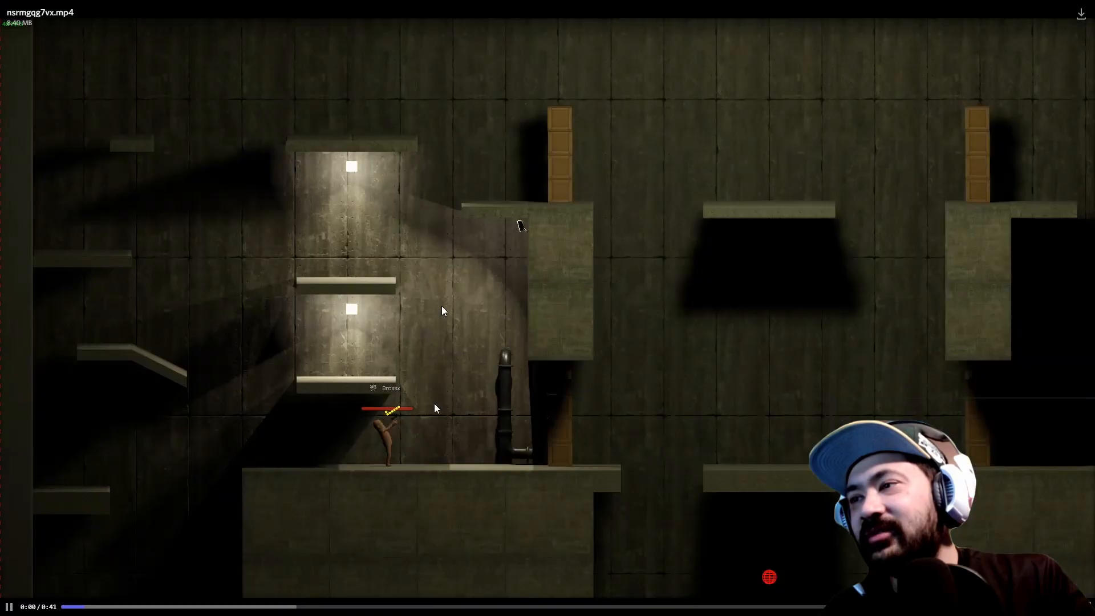